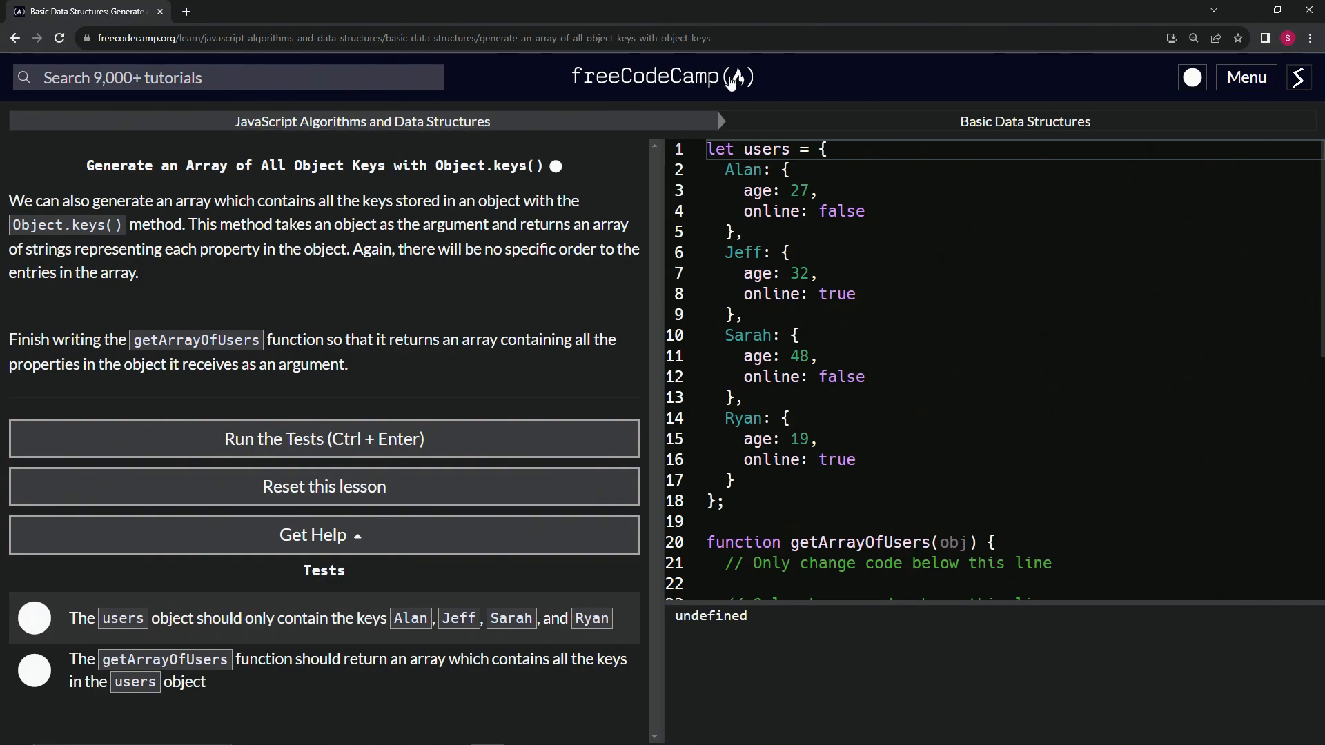
mouse_move(438, 139)
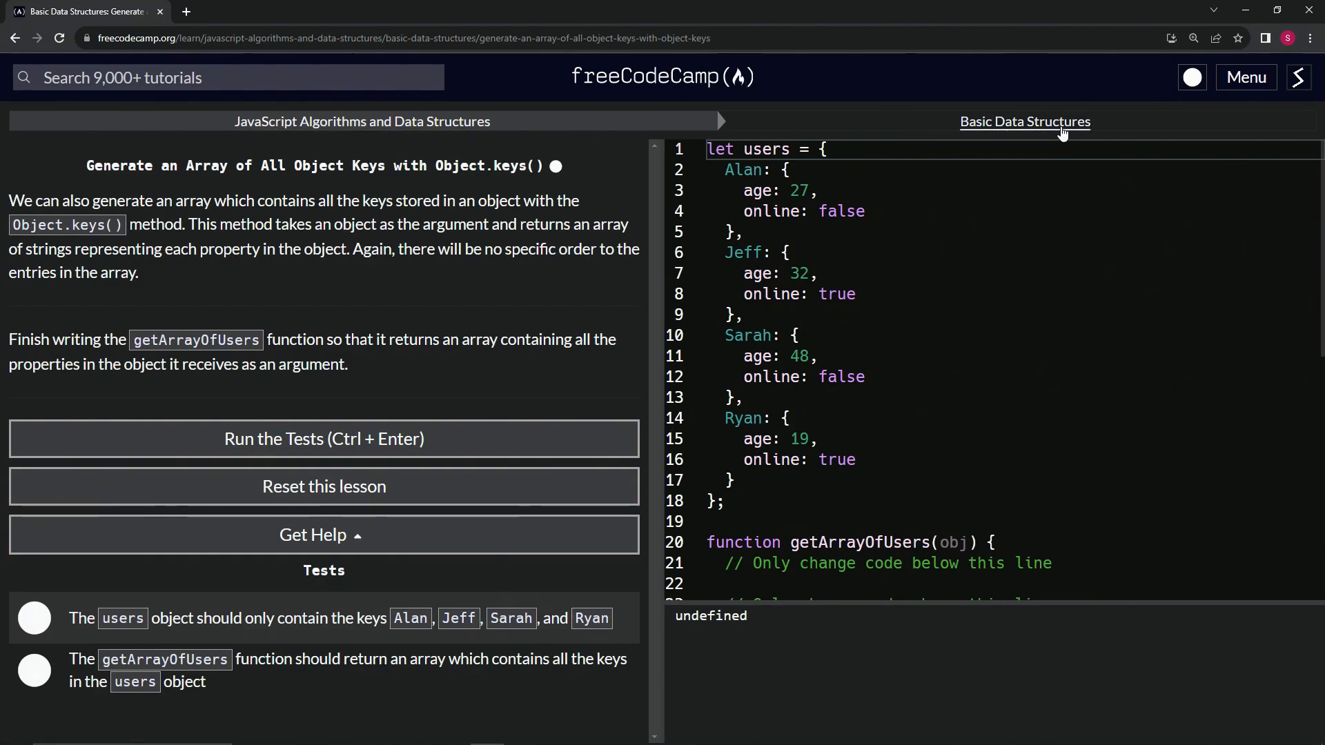
mouse_move(239, 182)
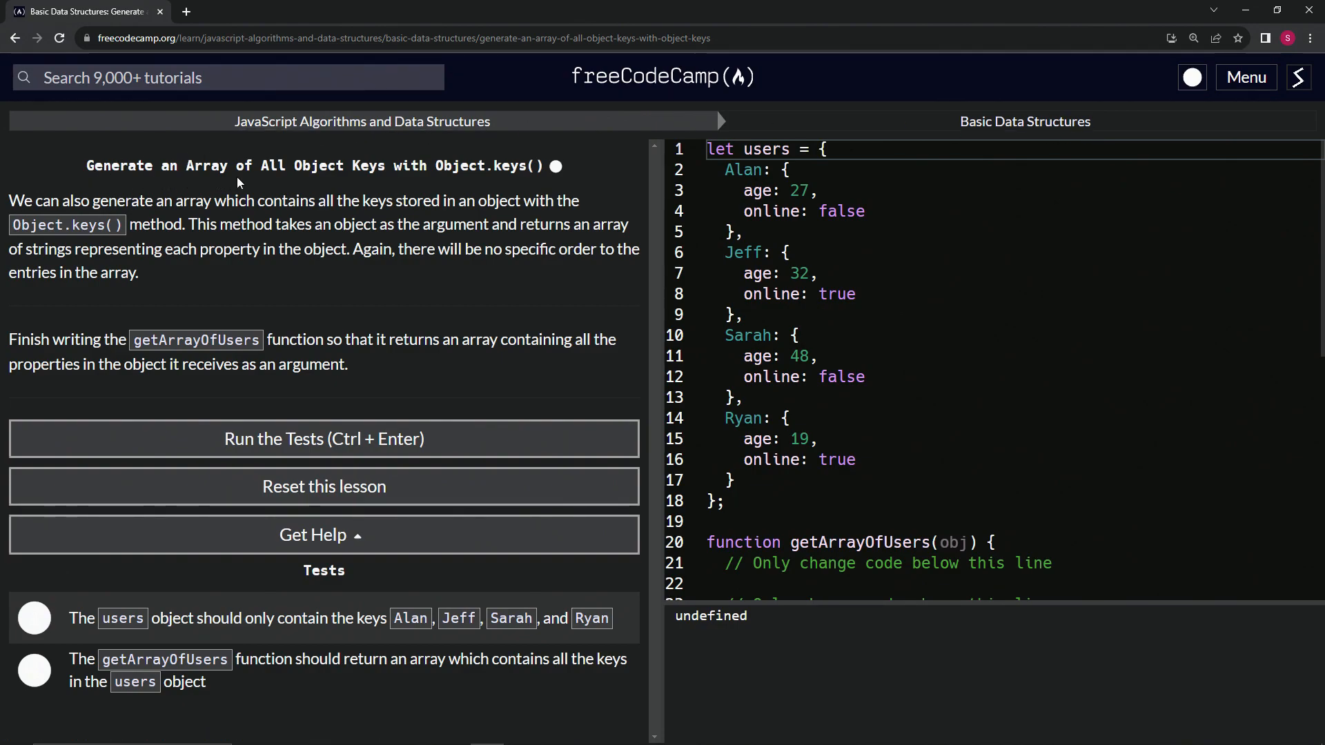
mouse_move(467, 184)
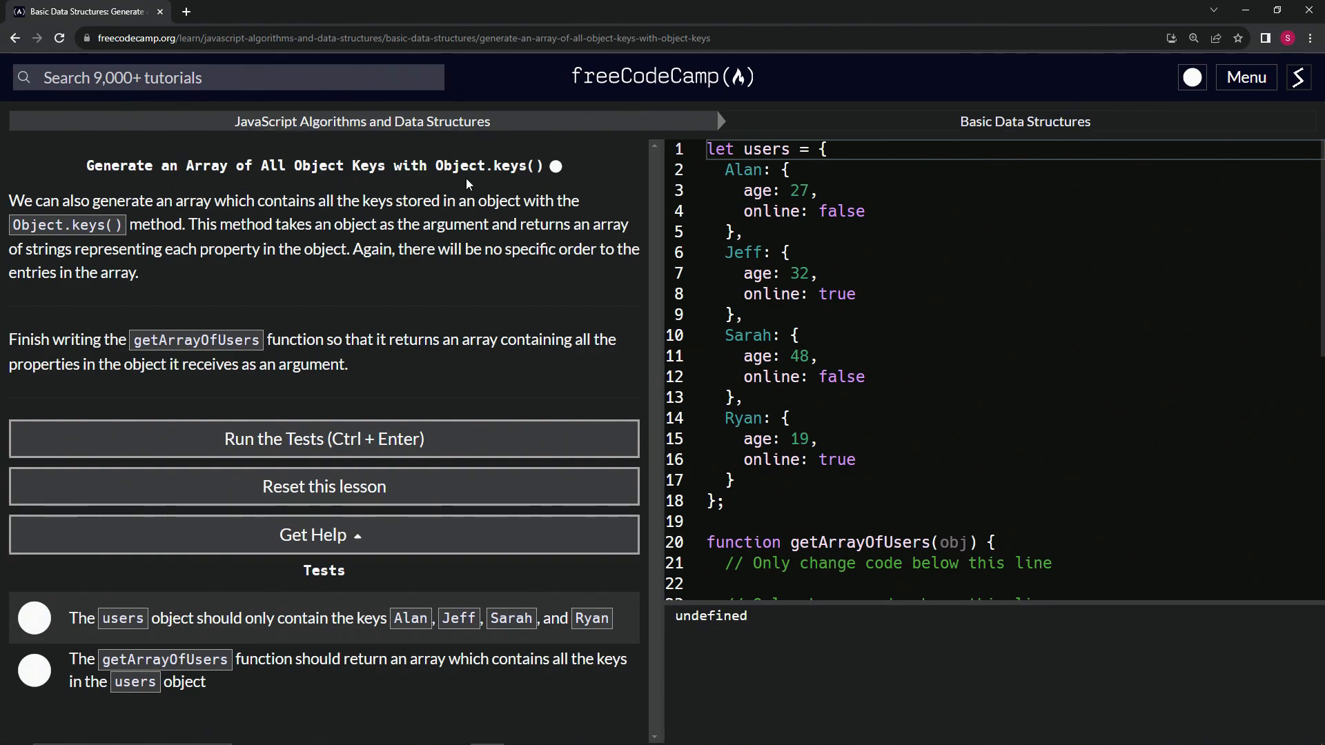
mouse_move(417, 183)
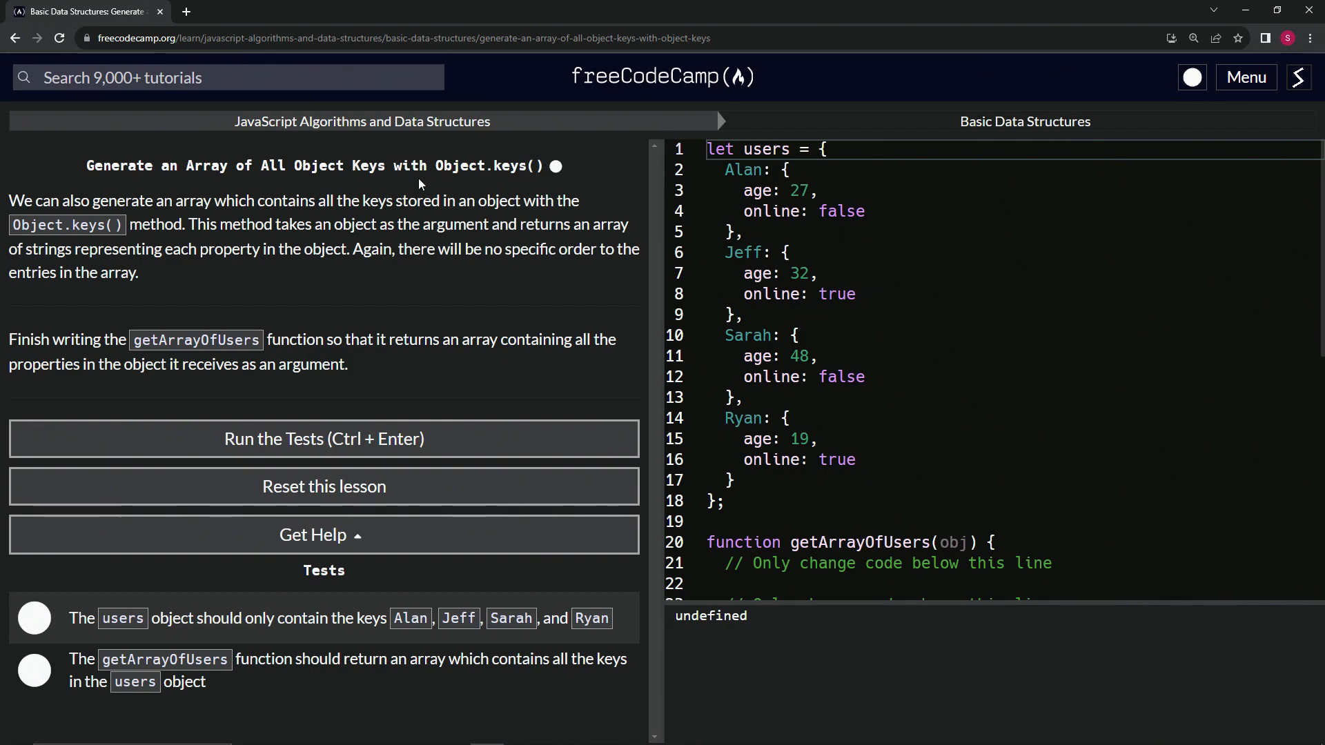
mouse_move(152, 203)
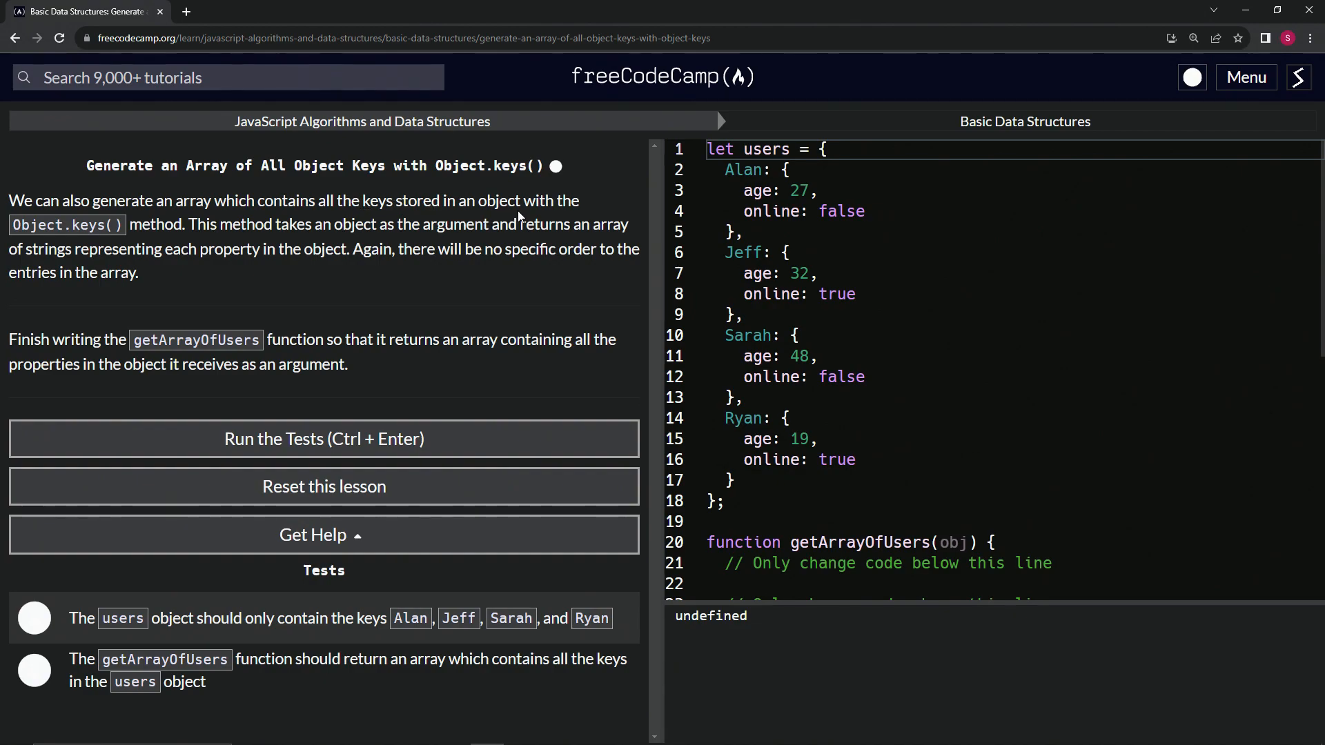
mouse_move(174, 234)
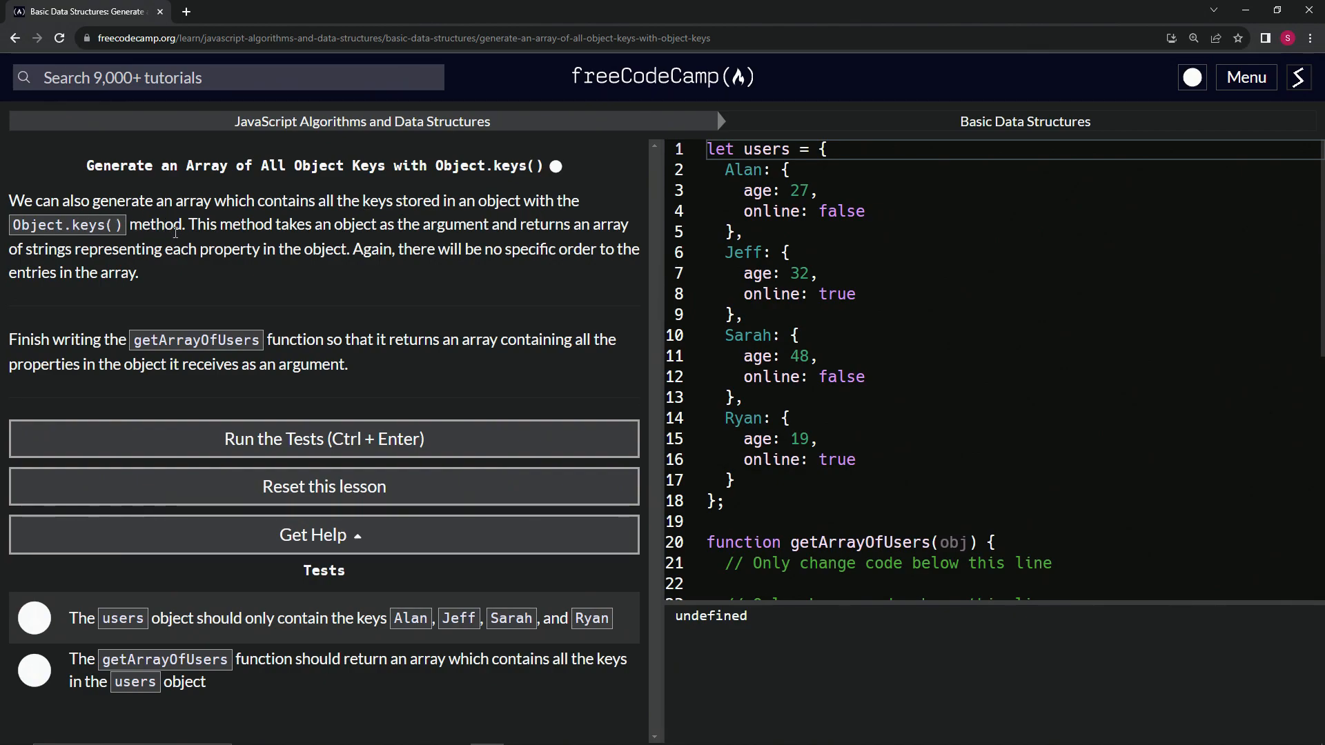
mouse_move(381, 257)
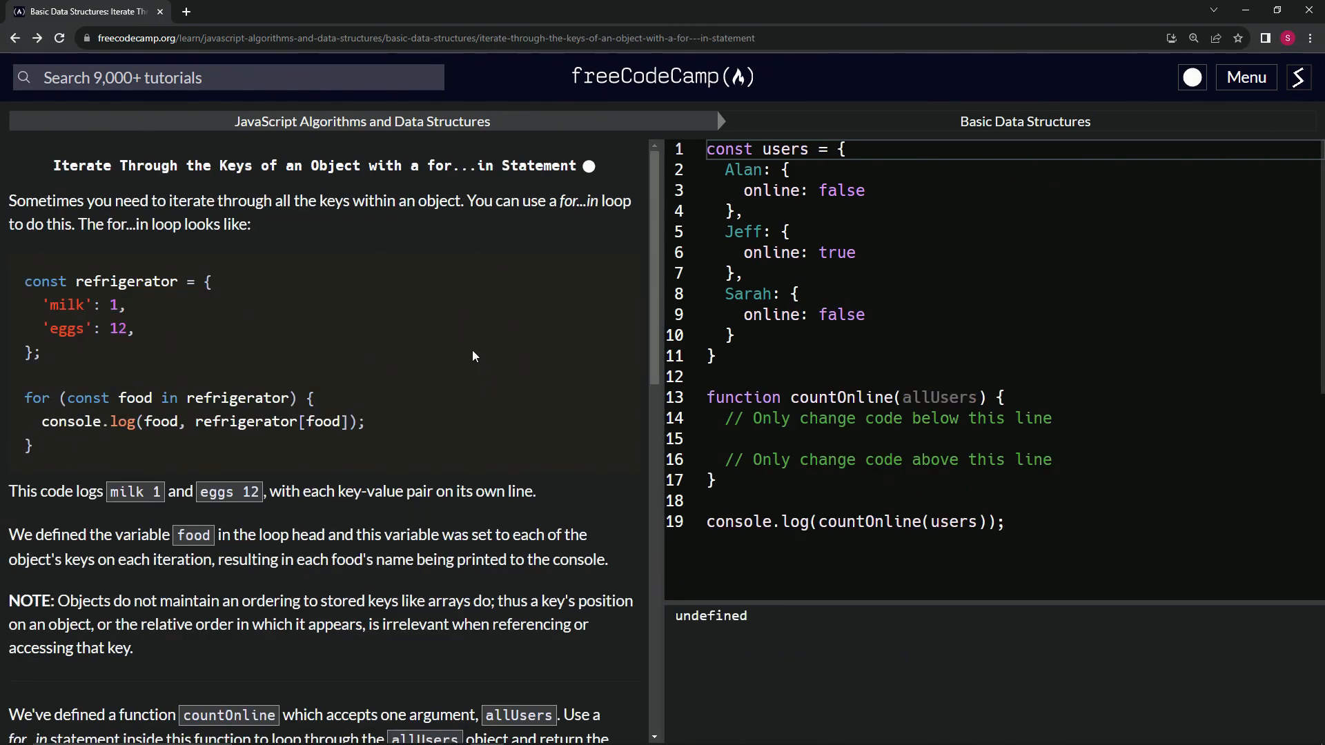
mouse_move(44, 56)
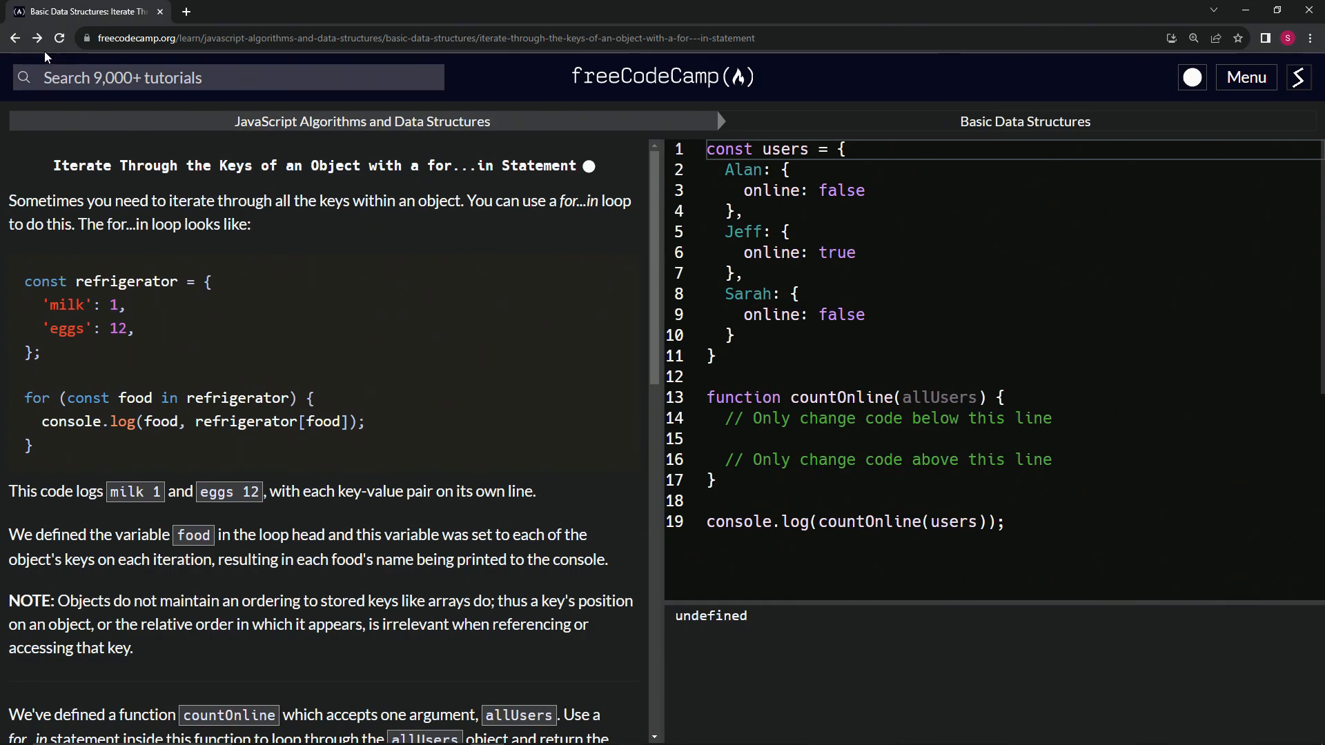
Navigate back to the Object.keys() lesson with its getArrayOfUsers starter code.
left_click(14, 38)
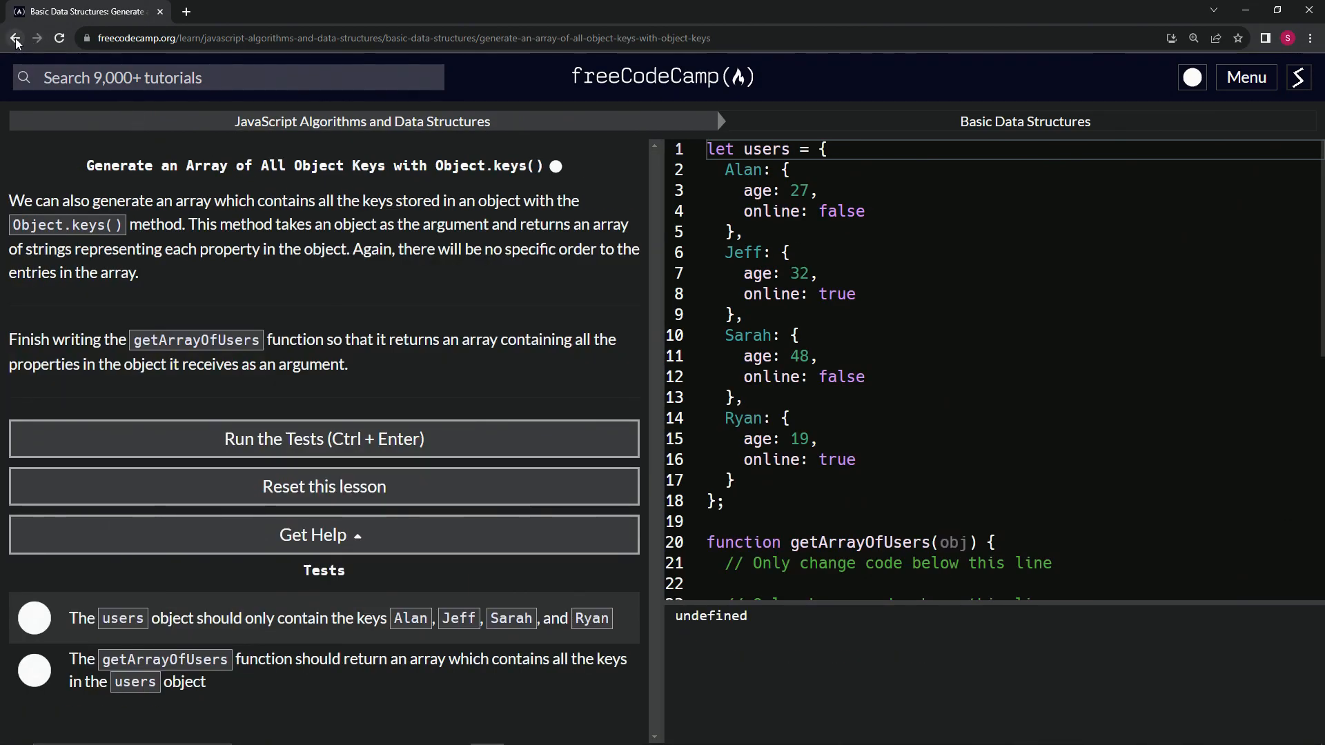
left_click(15, 38)
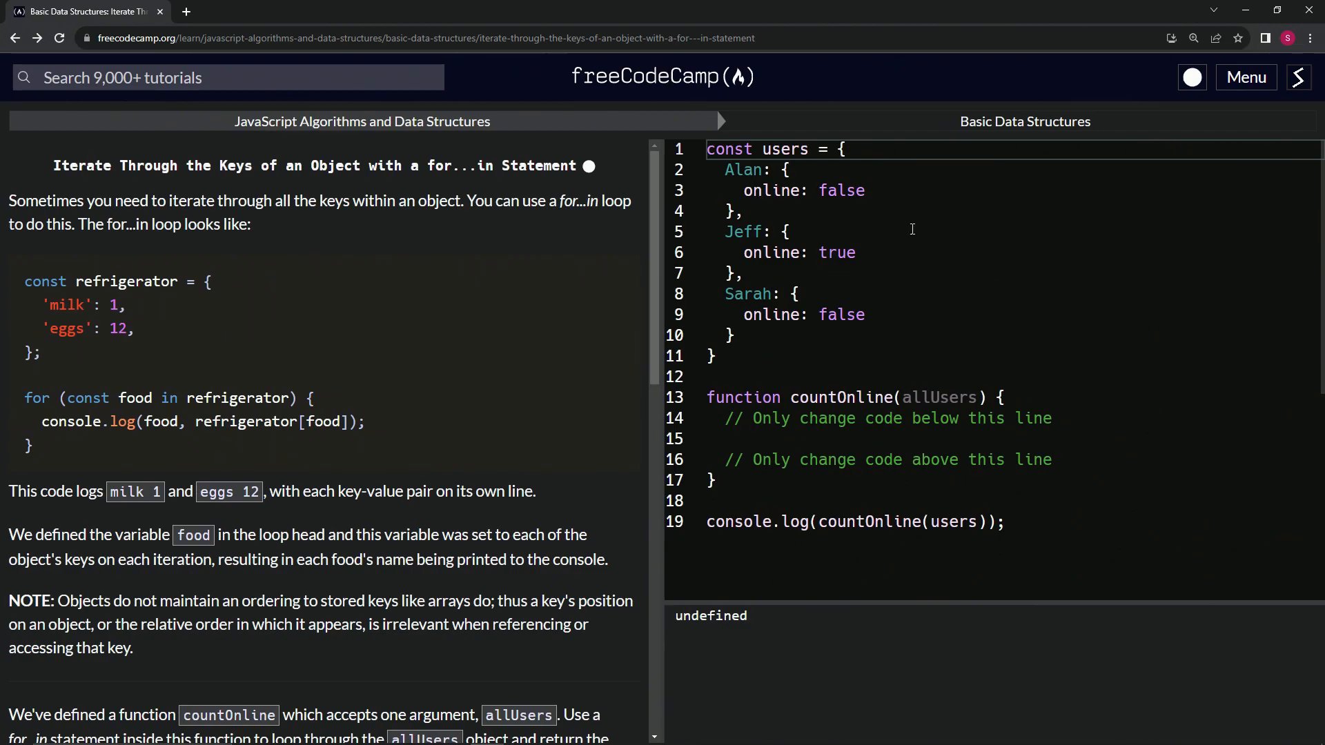
mouse_move(685, 375)
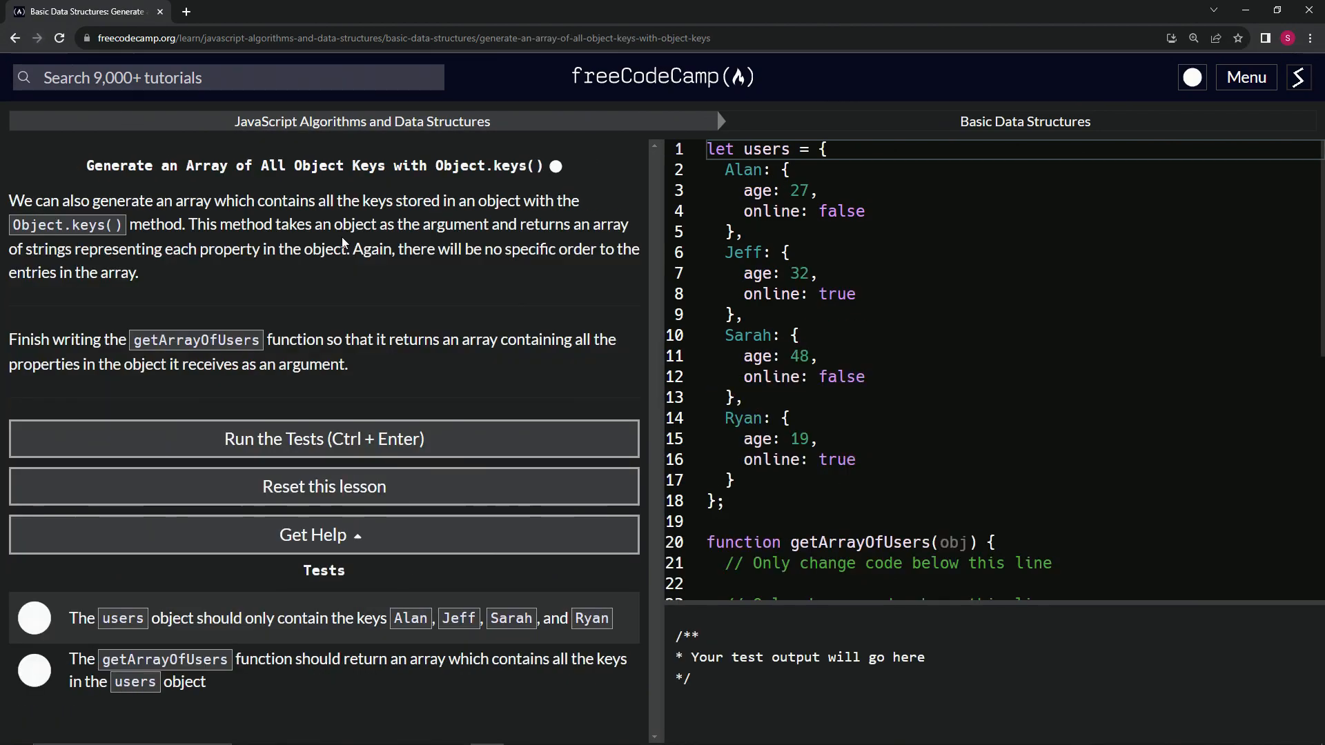
left_click(323, 439)
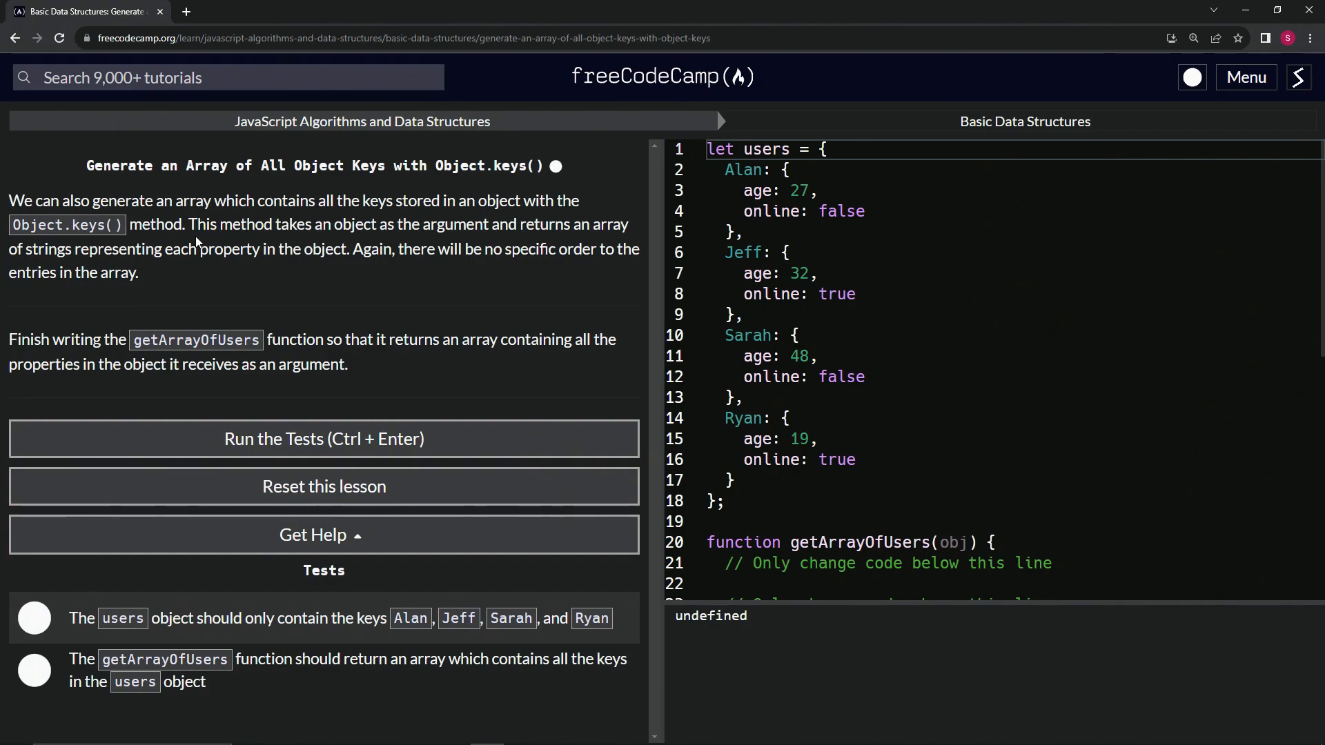
mouse_move(372, 241)
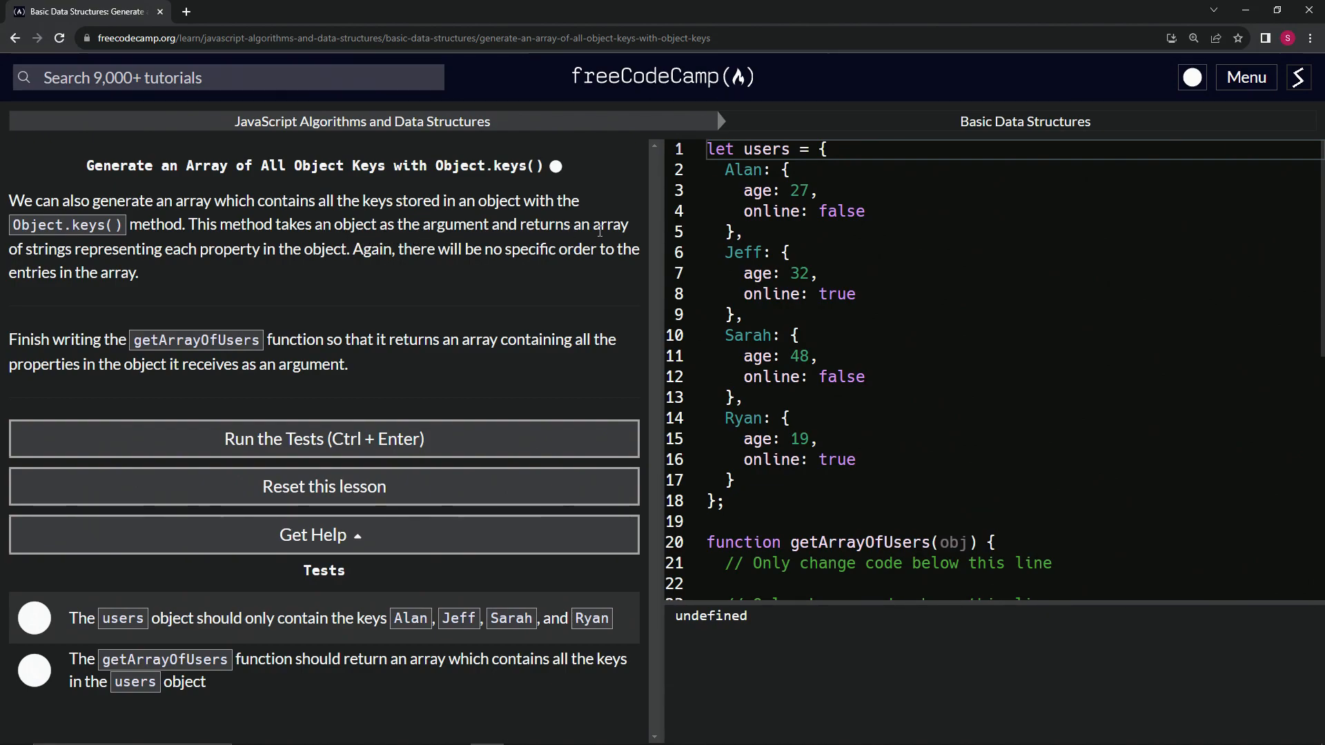
mouse_move(185, 263)
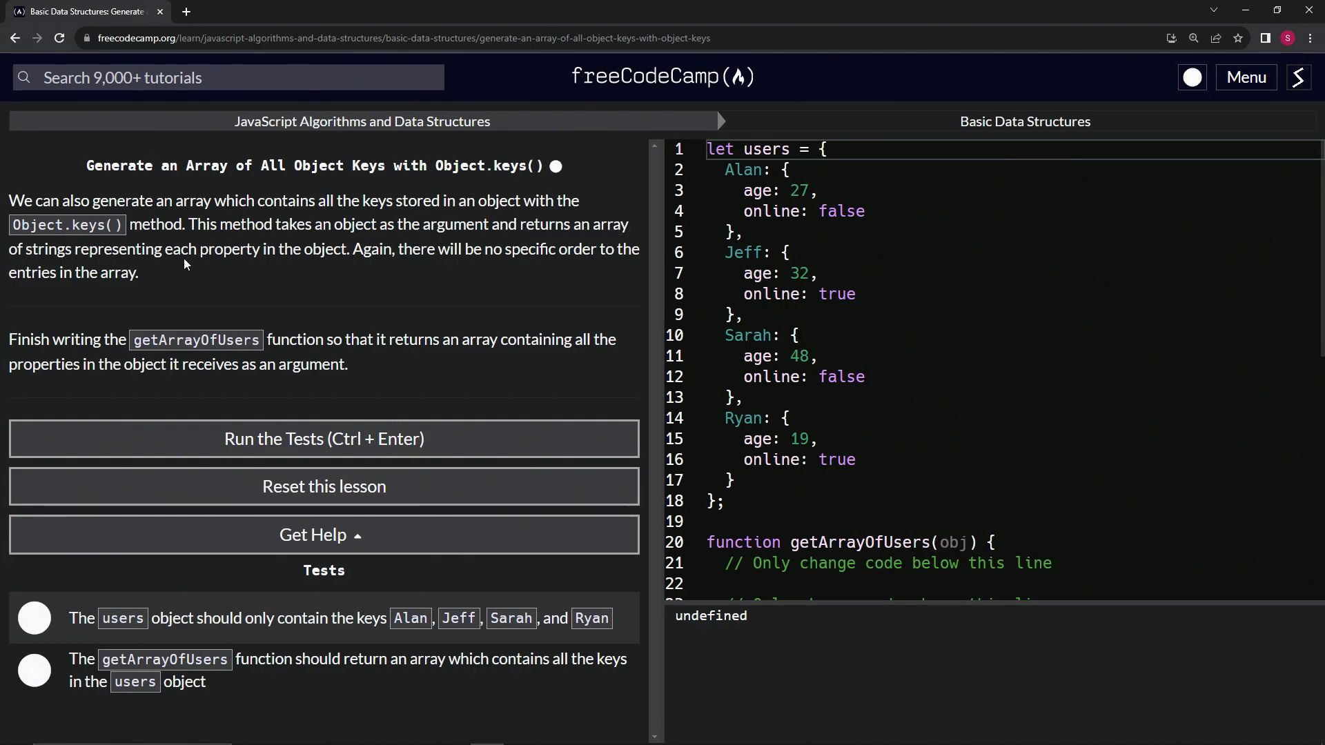
mouse_move(342, 256)
type("o")
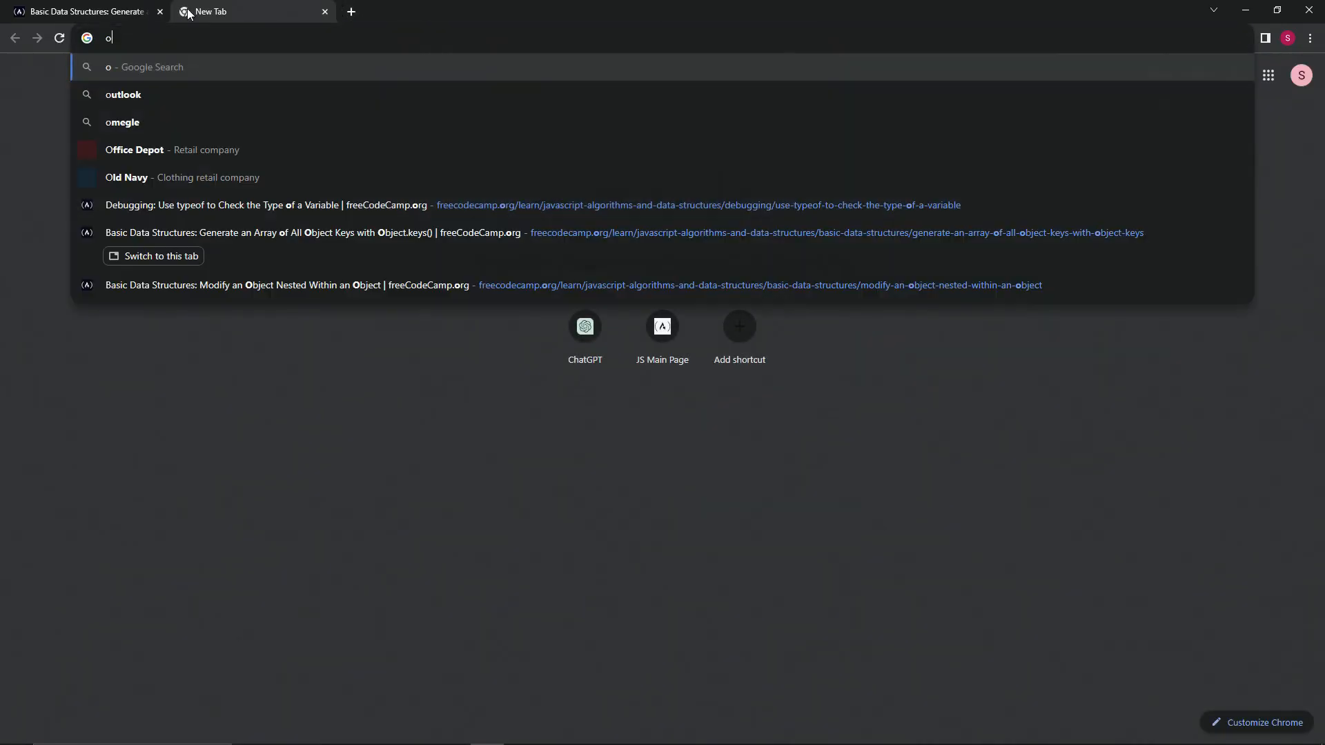
Search 'object.keys javascript' and open MDN's Object.keys() reference page.
type("bject.keys javascript")
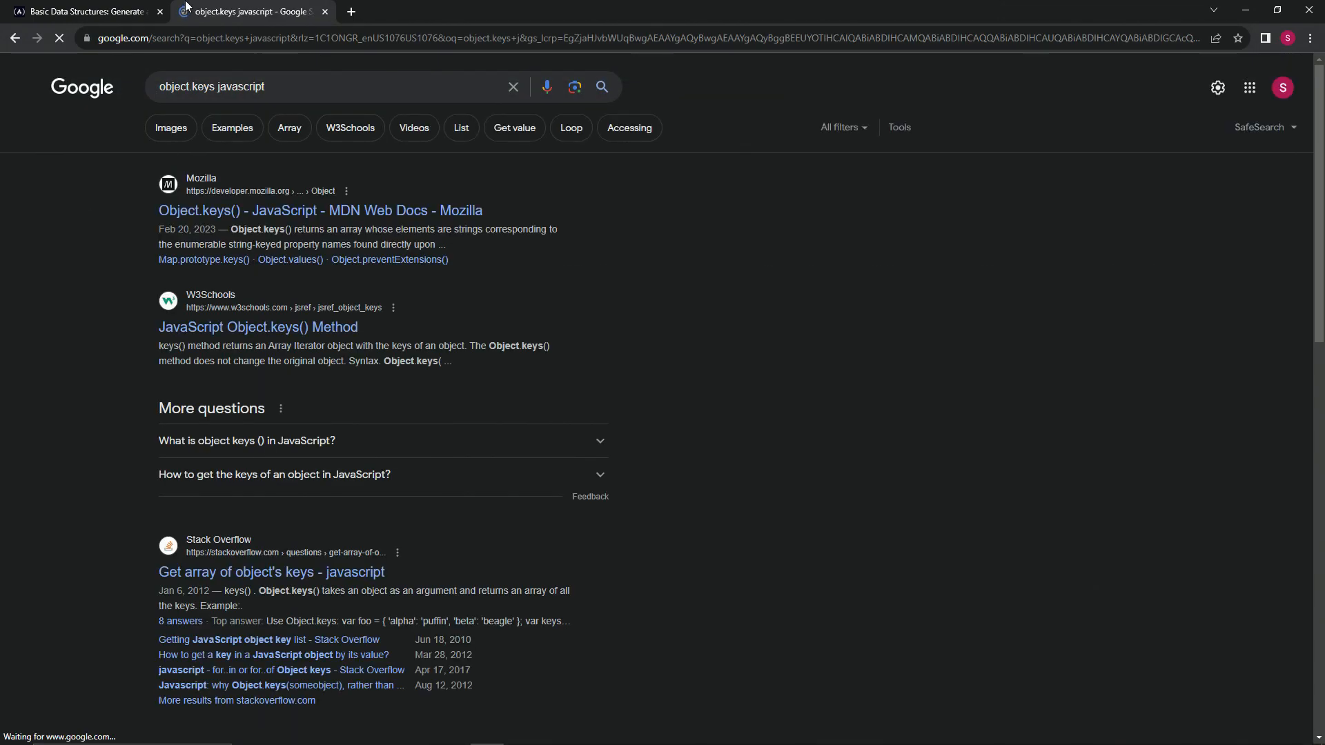
left_click(321, 210)
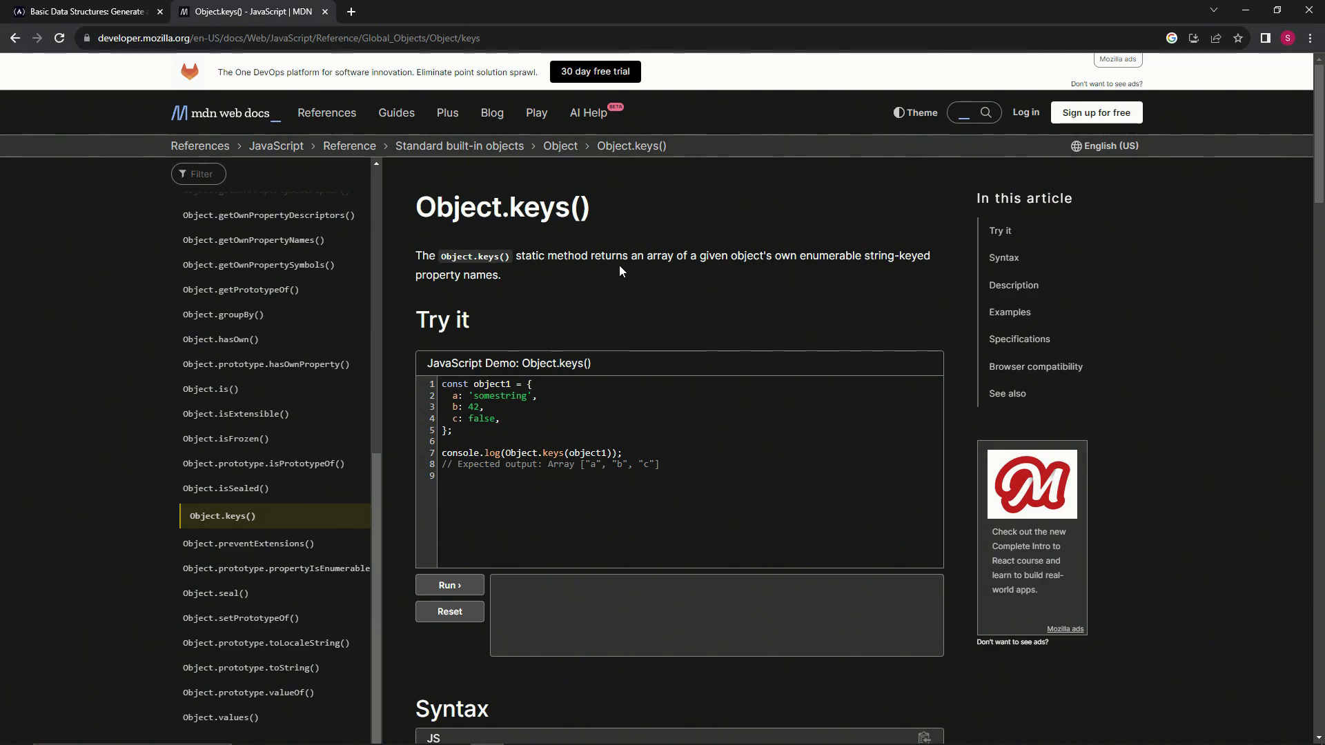
Run MDN's Try it demo printing Array ["a", "b", "c"], then return to the lesson tab.
scroll("down", 3)
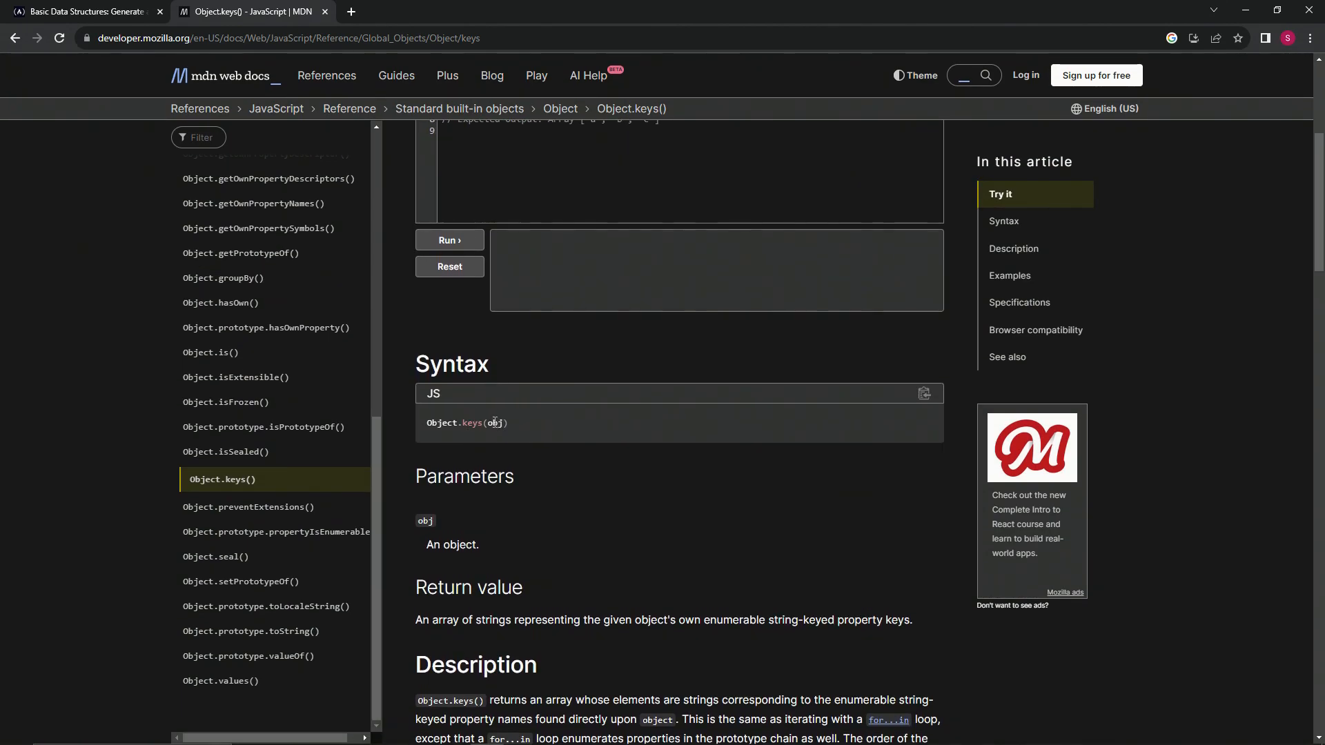
mouse_move(541, 459)
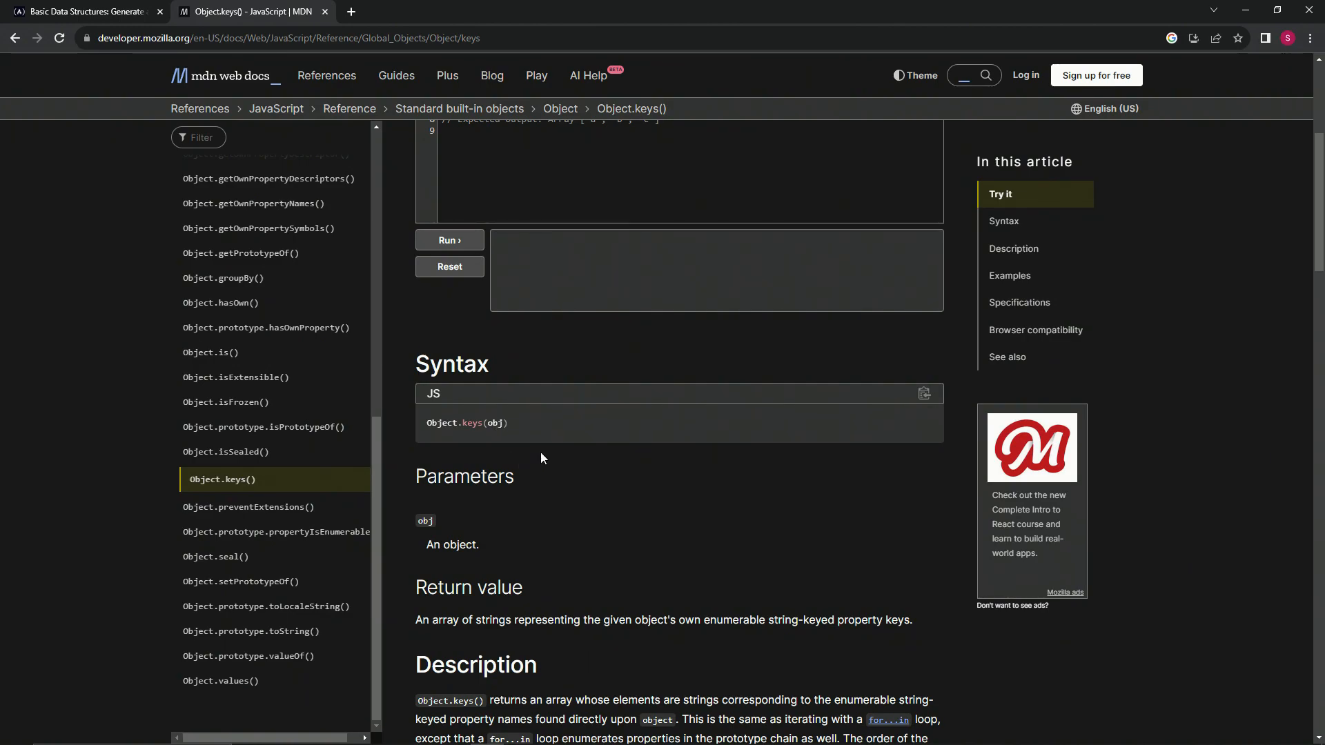
scroll("up", 3)
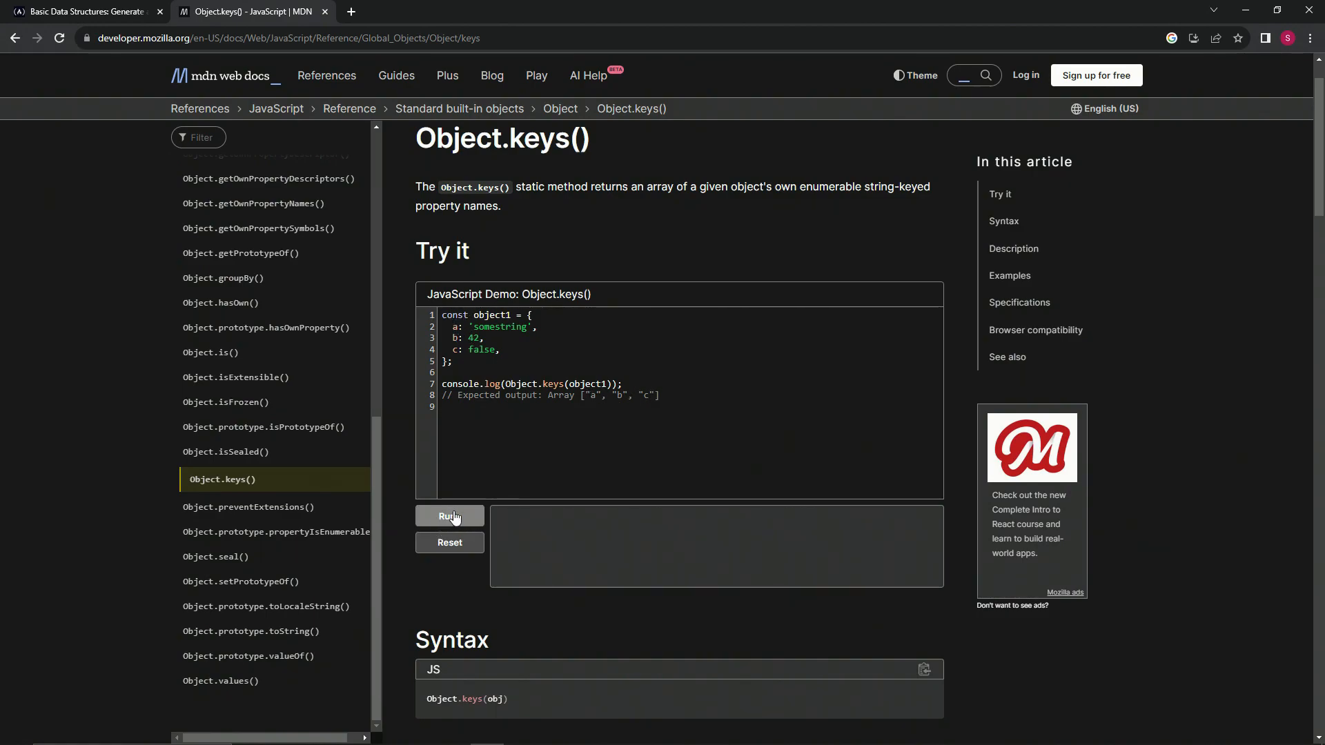
left_click(450, 516)
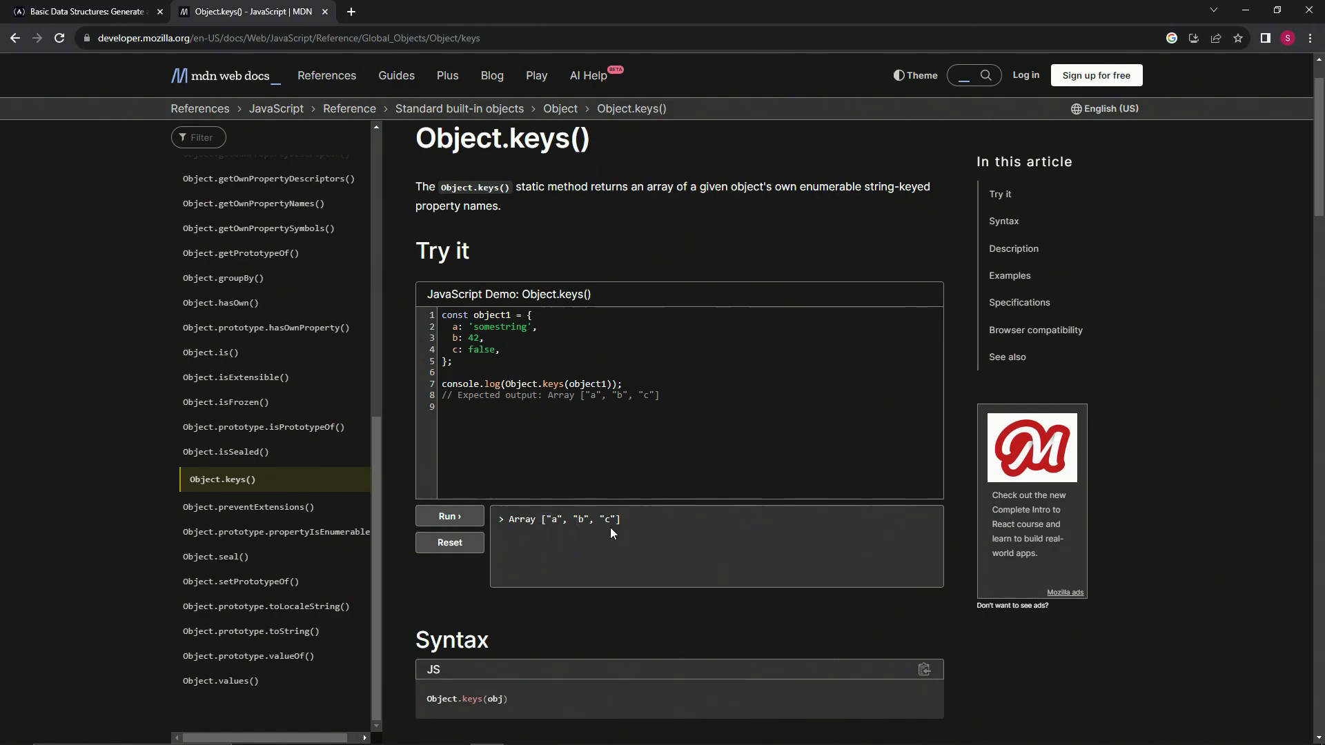
left_click(80, 11)
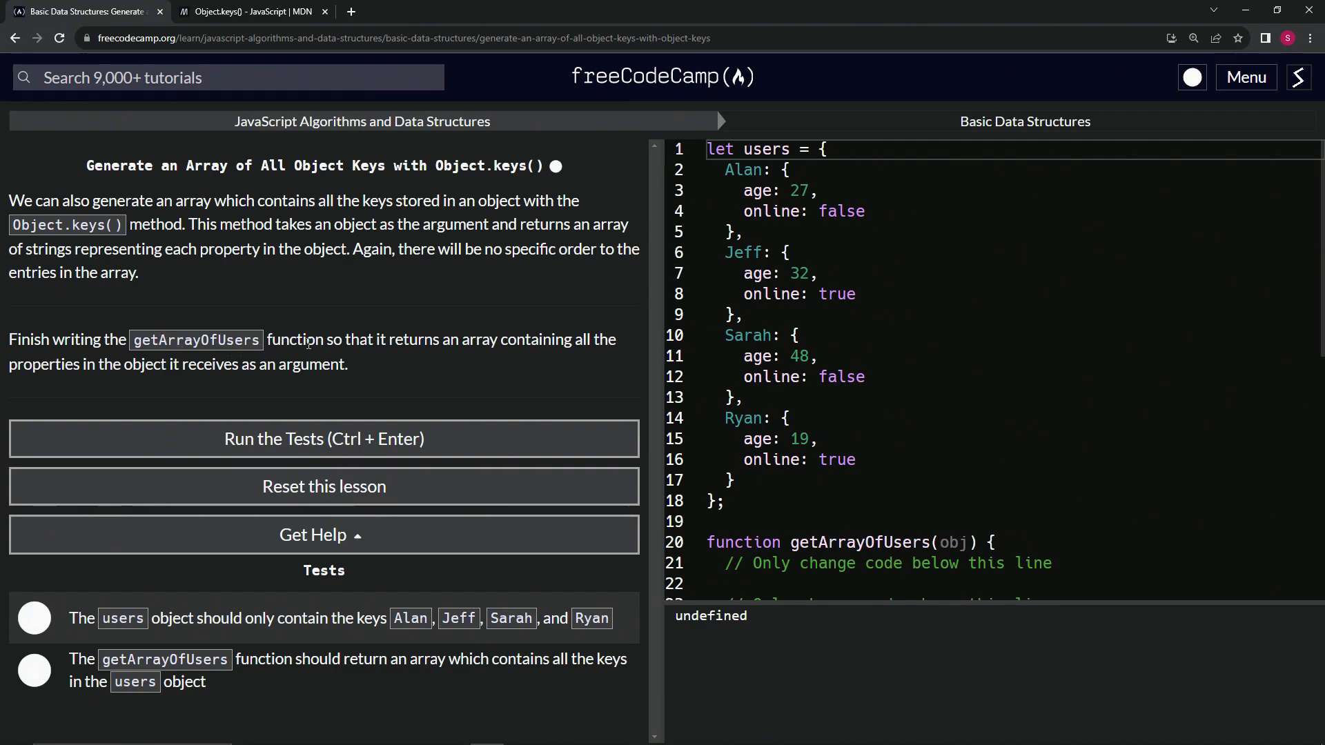
mouse_move(507, 345)
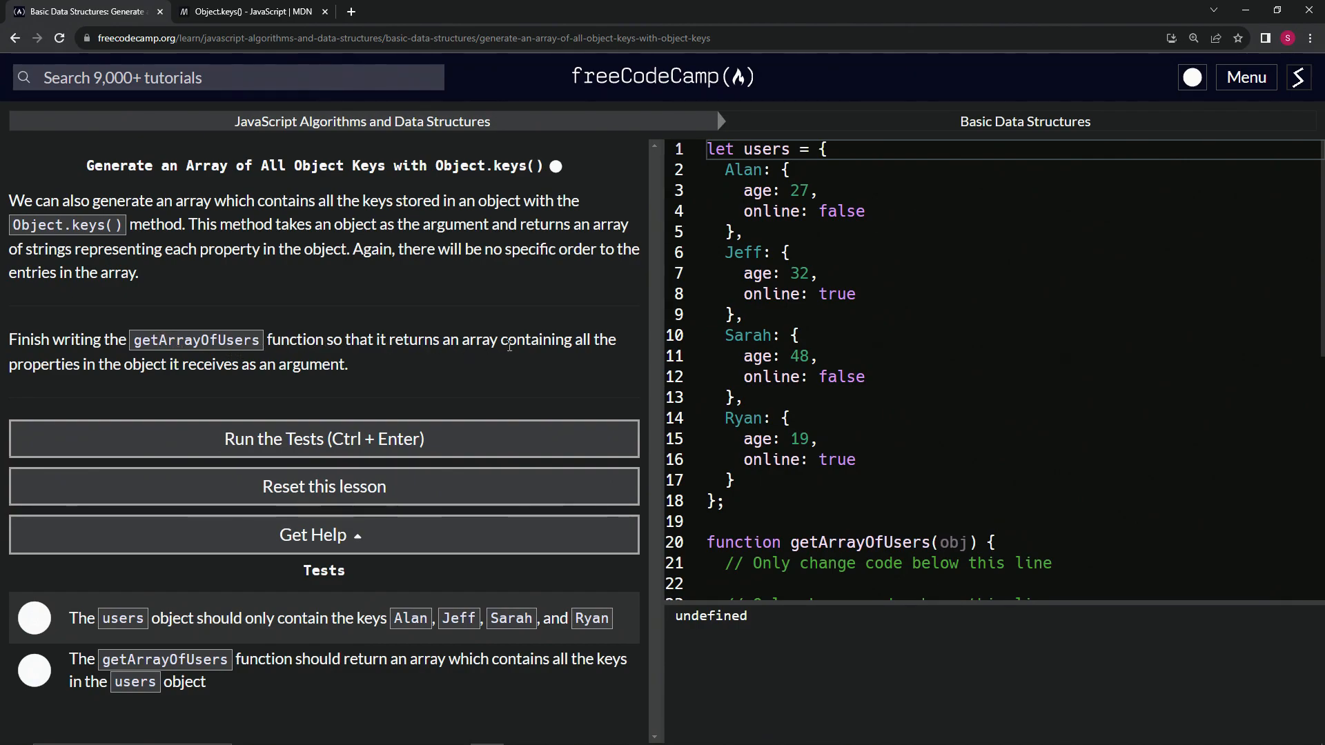
mouse_move(144, 380)
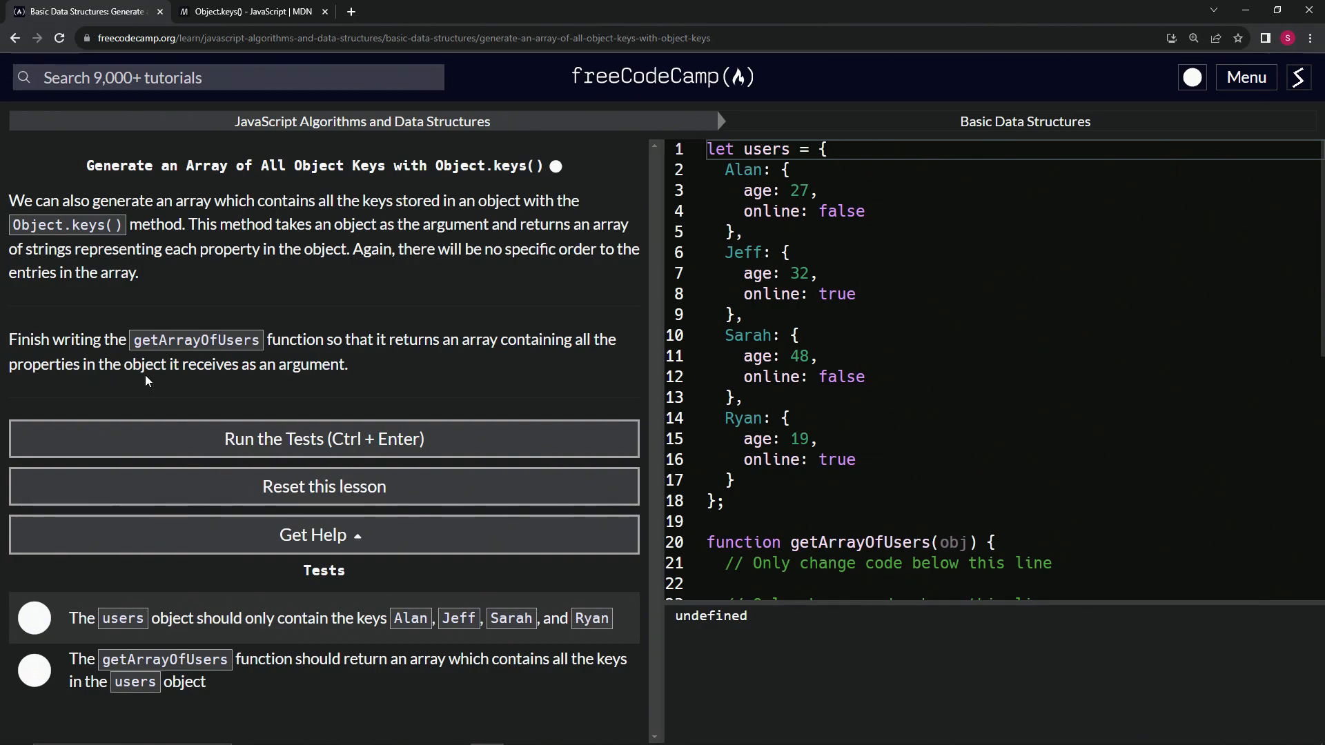
mouse_move(315, 374)
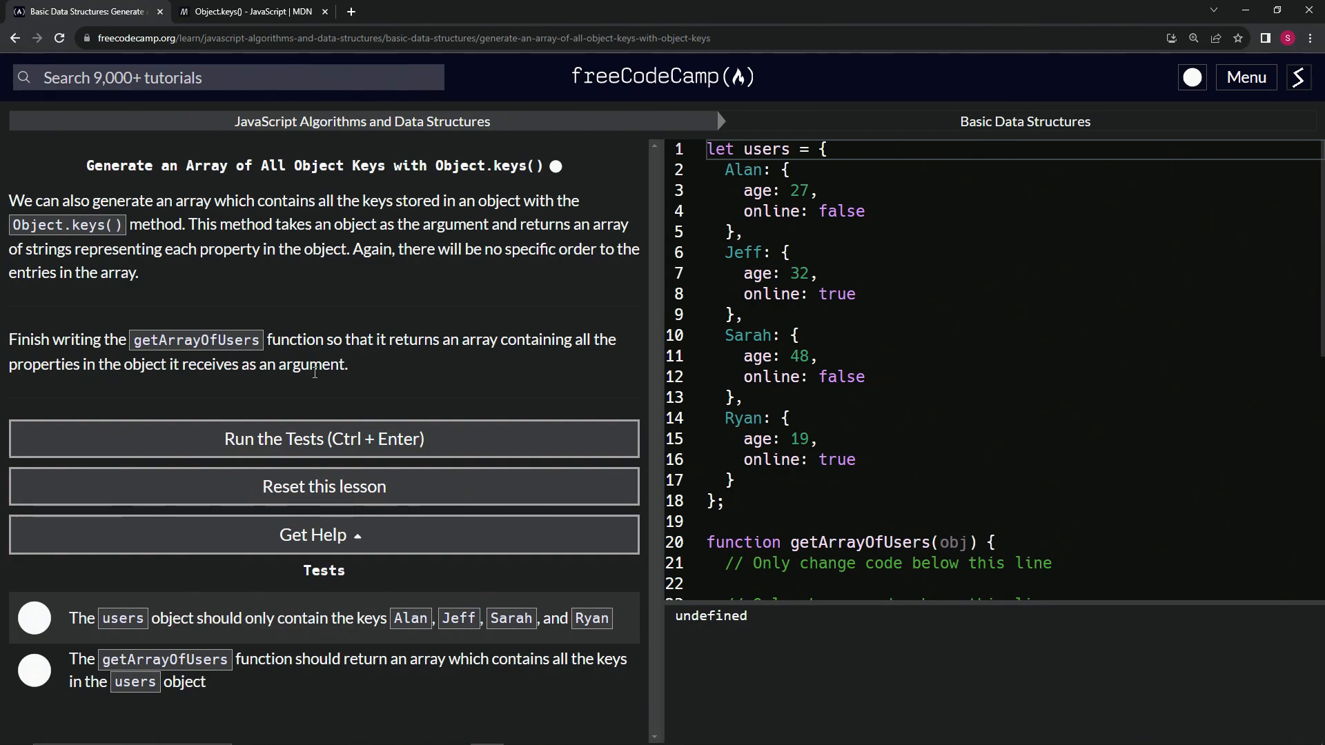
scroll("down", 3)
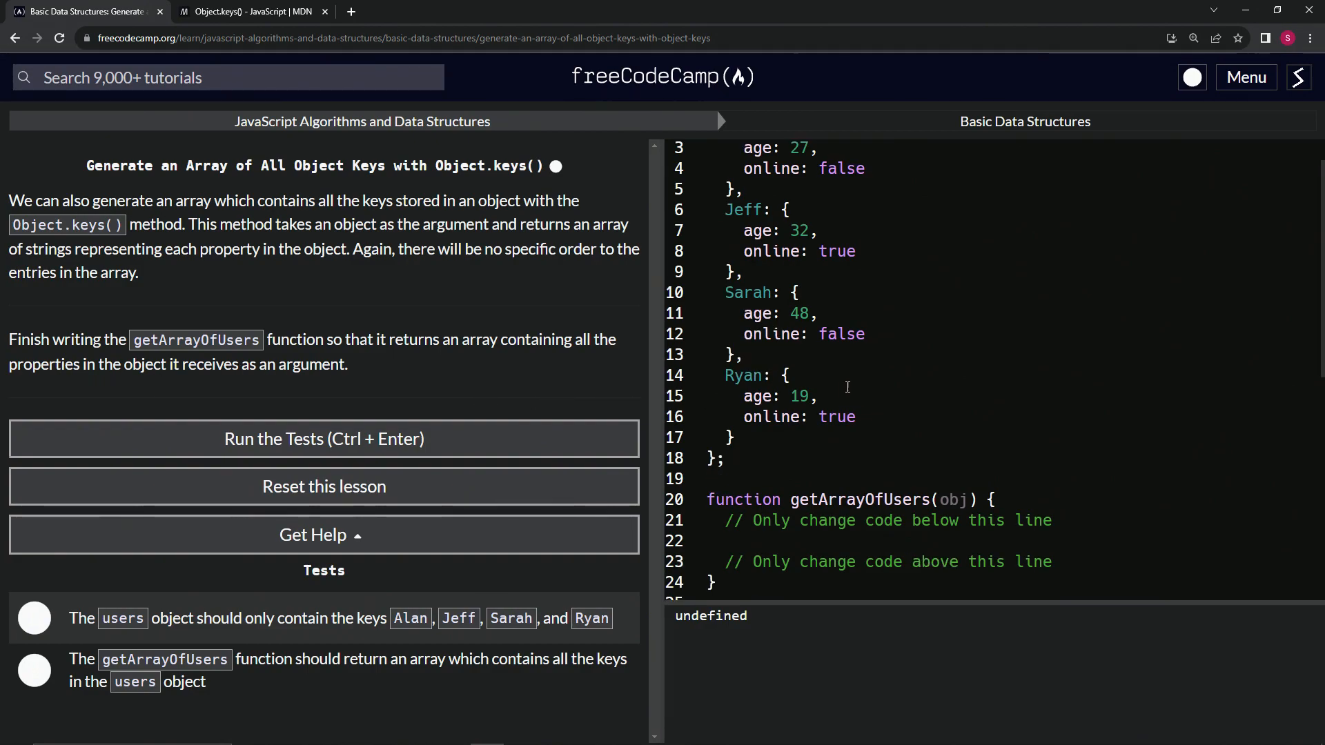
Write return Object.keys(obj) in getArrayOfUsers and check the console lists four names.
scroll("down", 3)
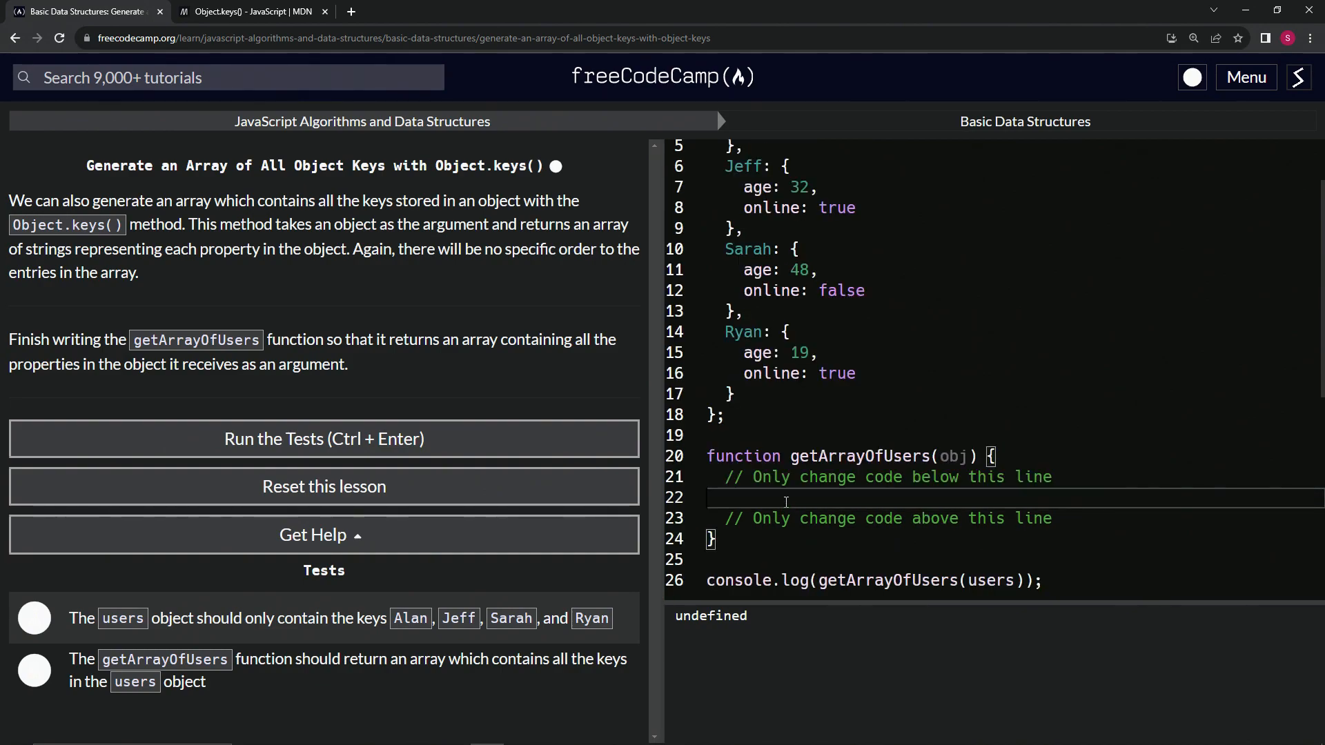
type("return")
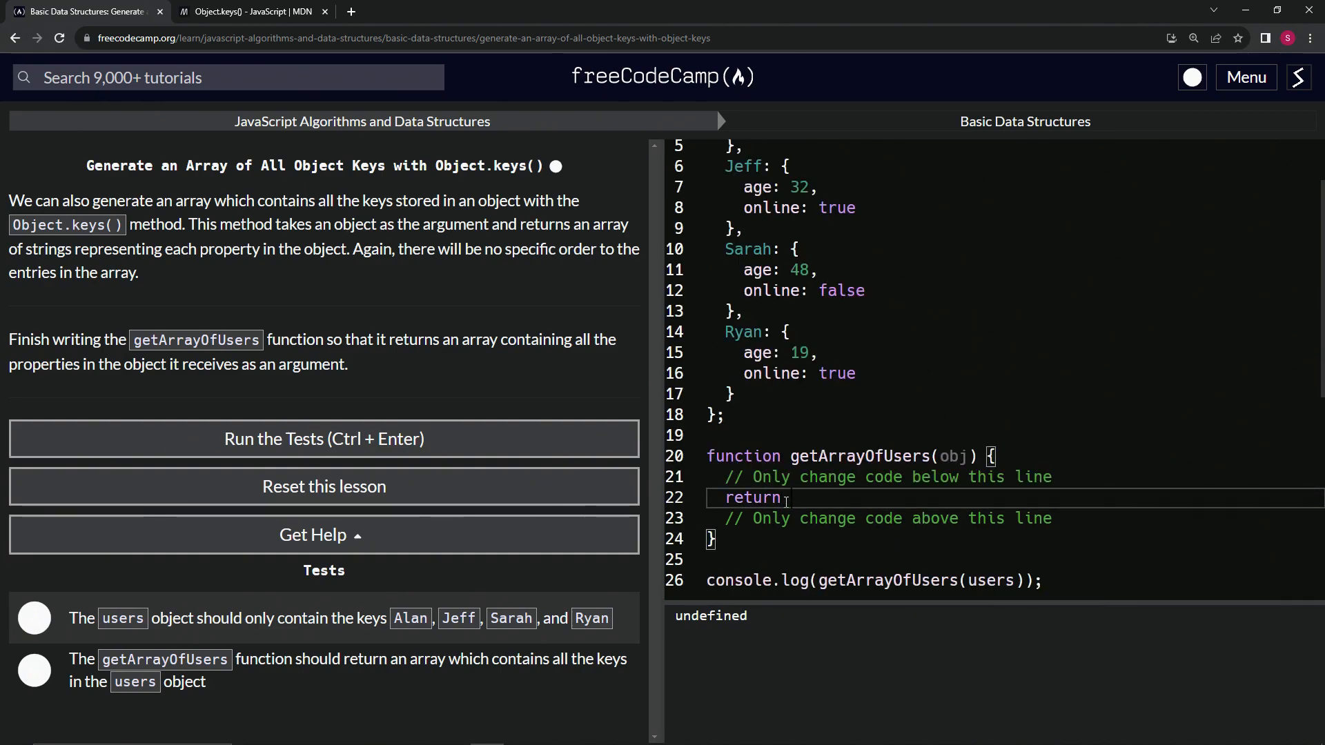
type("Objec")
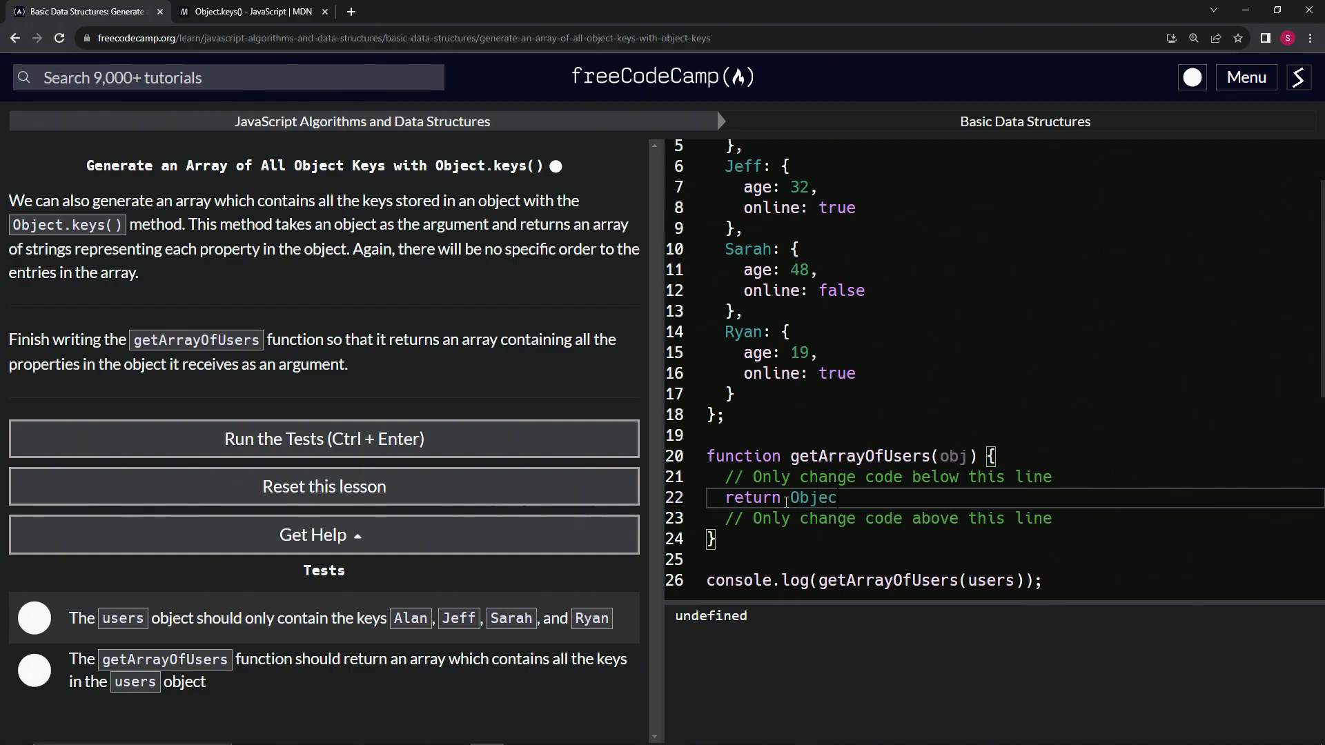
type(".keys")
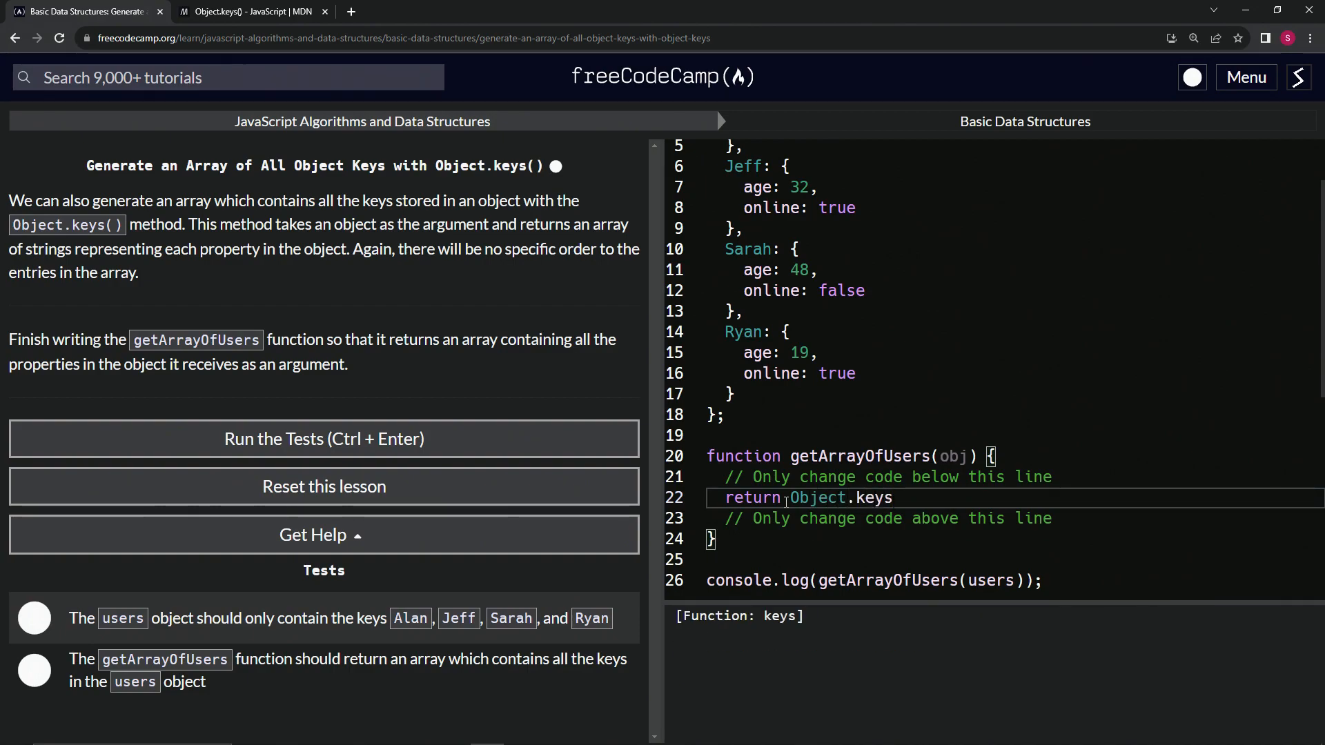
type("(objh)")
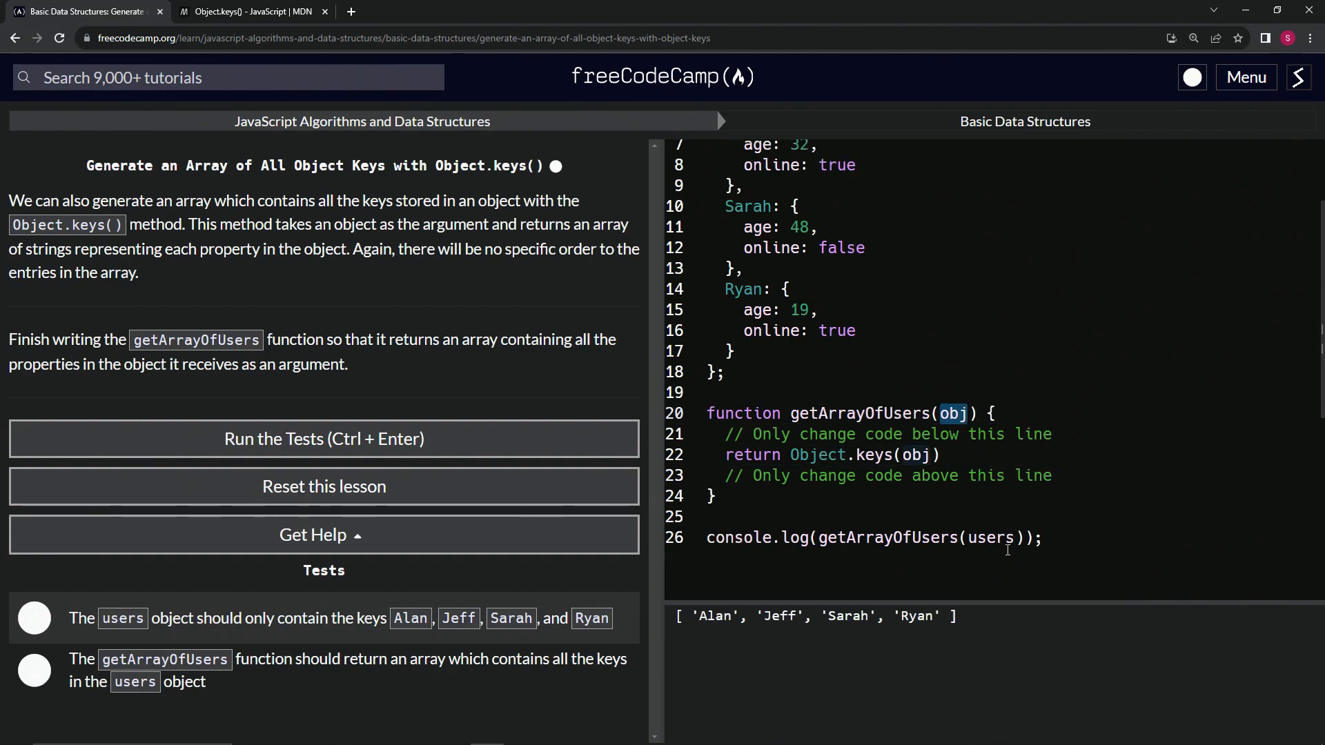
double_click(991, 538)
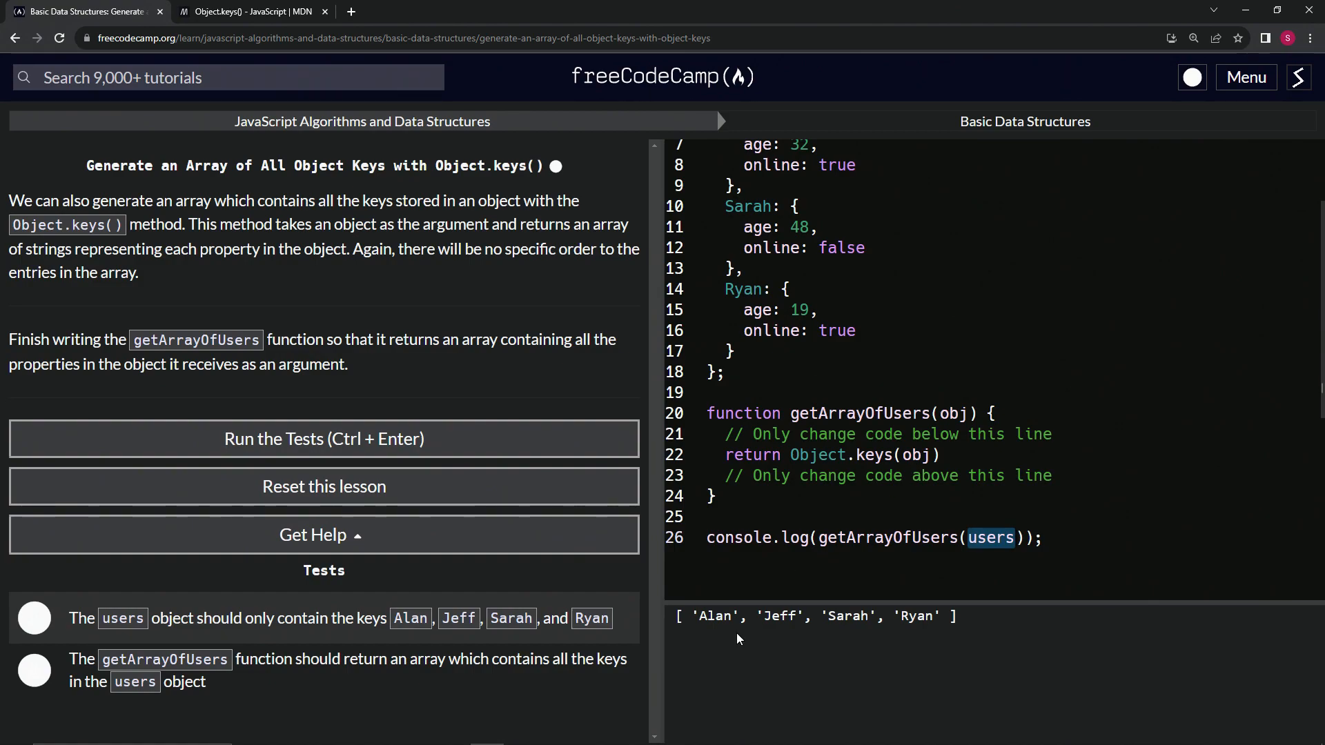
scroll("up", 3)
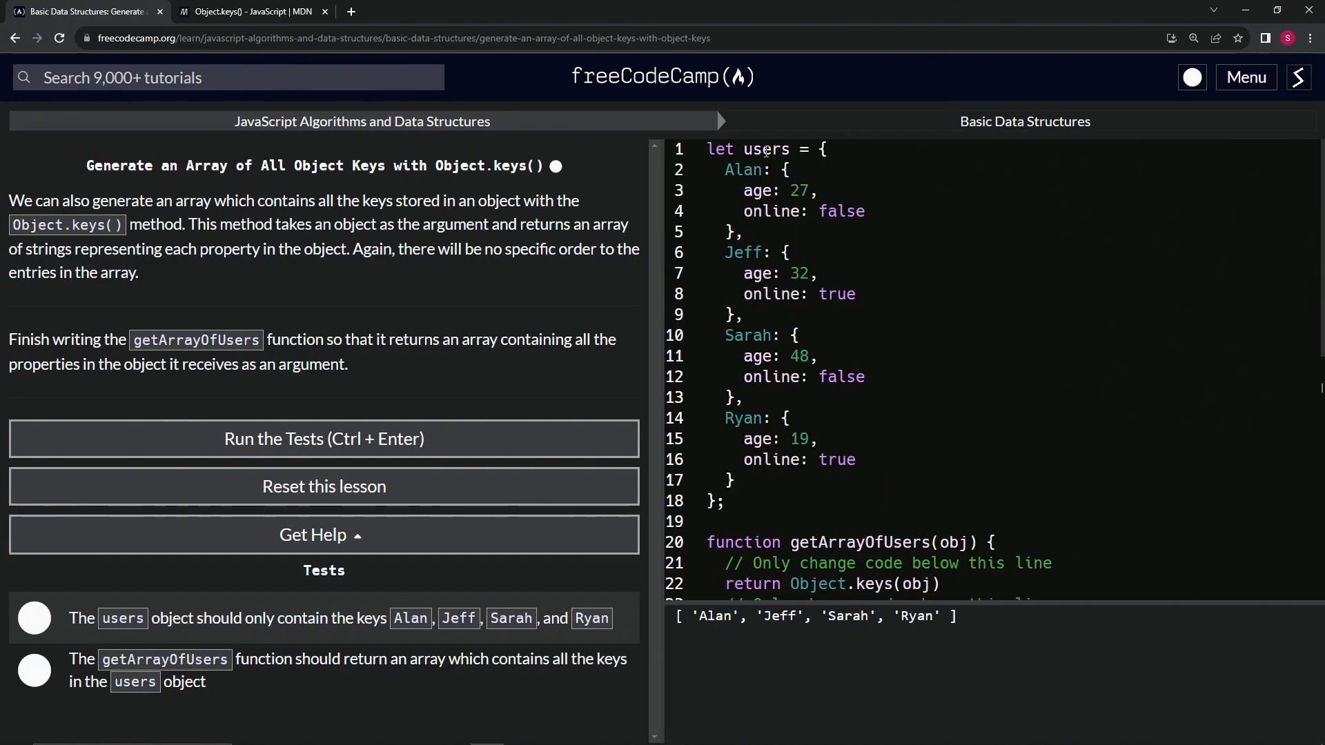
double_click(765, 149)
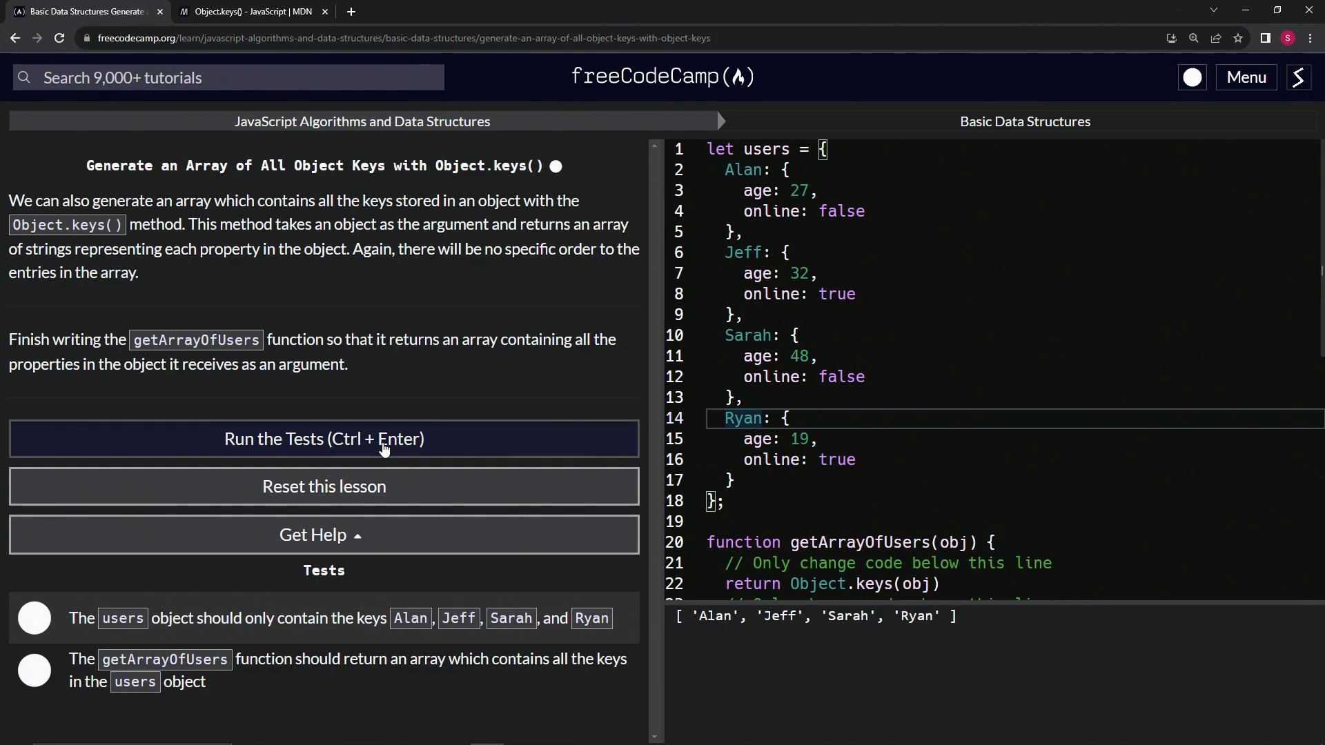
Run the lesson tests to pass and advance to Modify an Array Stored in an Object.
left_click(324, 439)
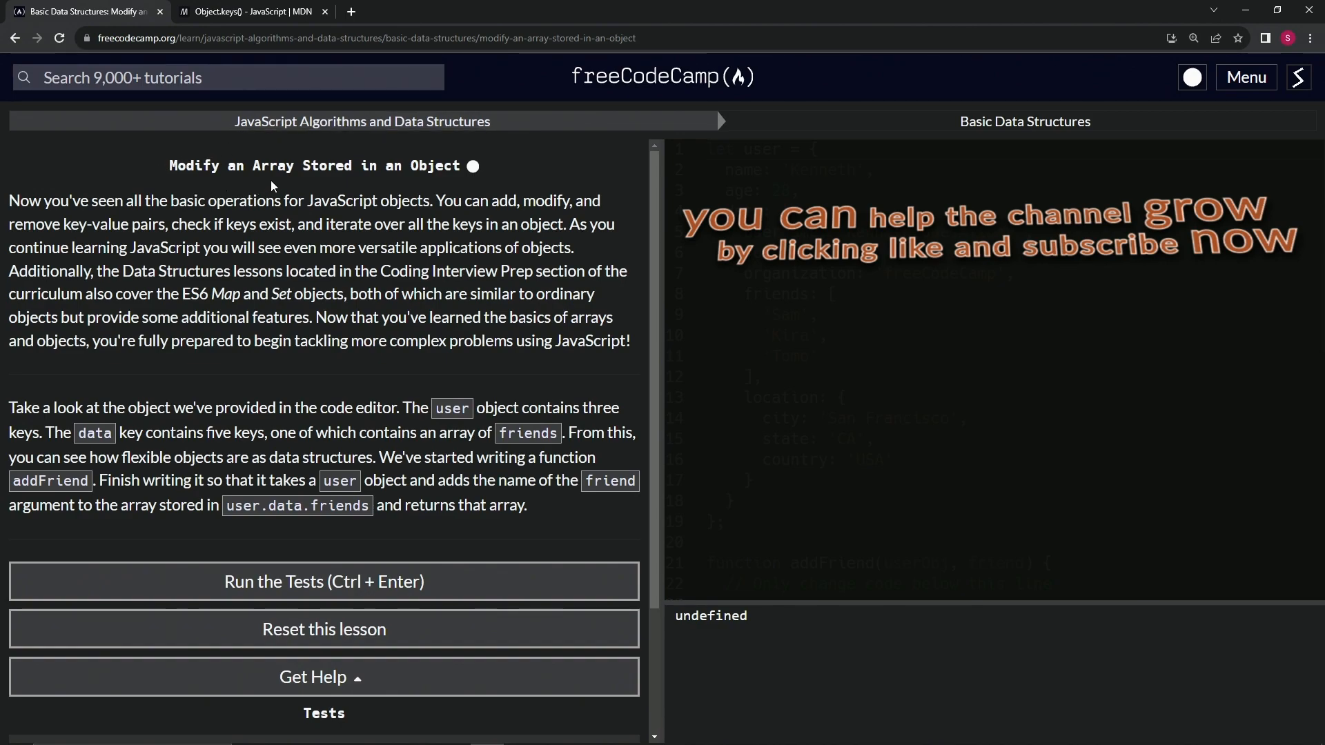
mouse_move(444, 184)
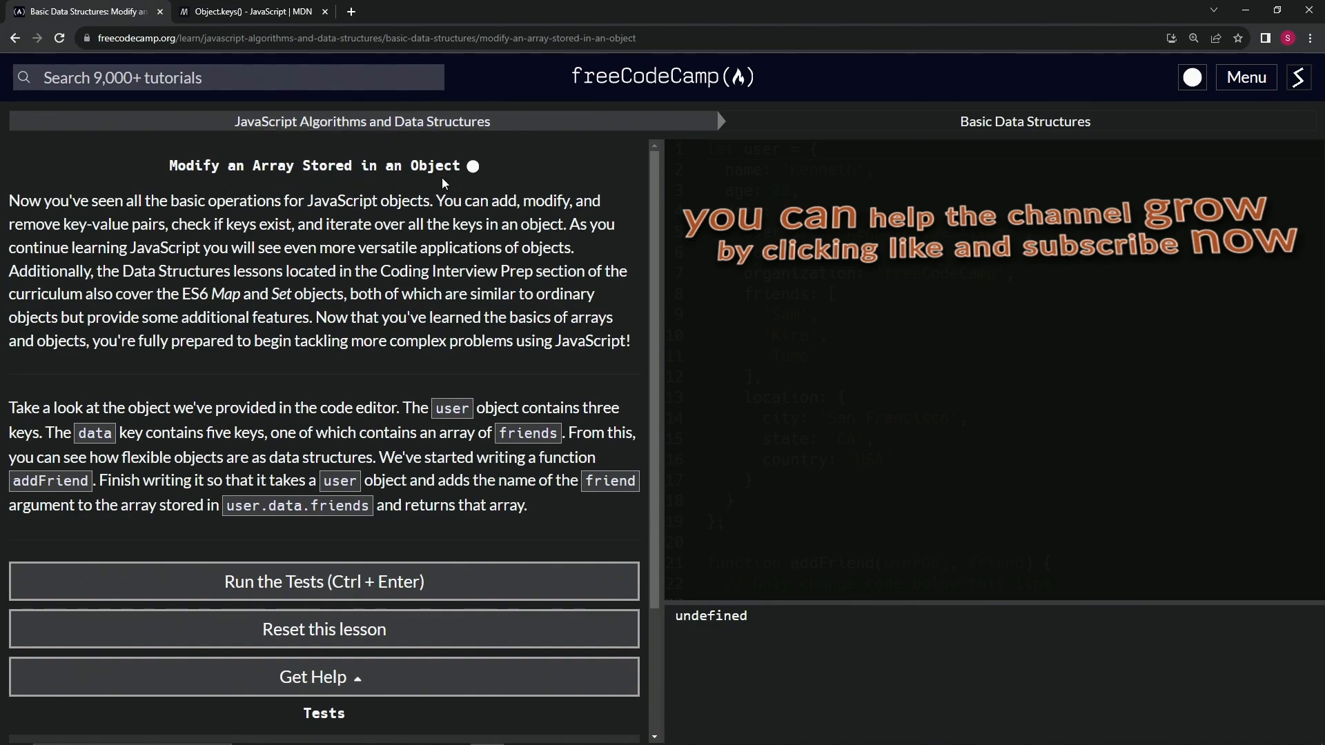